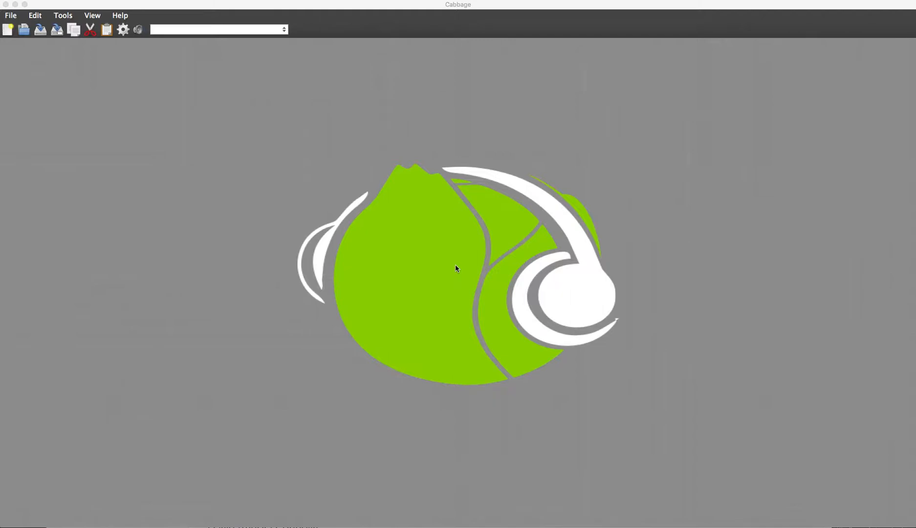
mouse_move(228, 137)
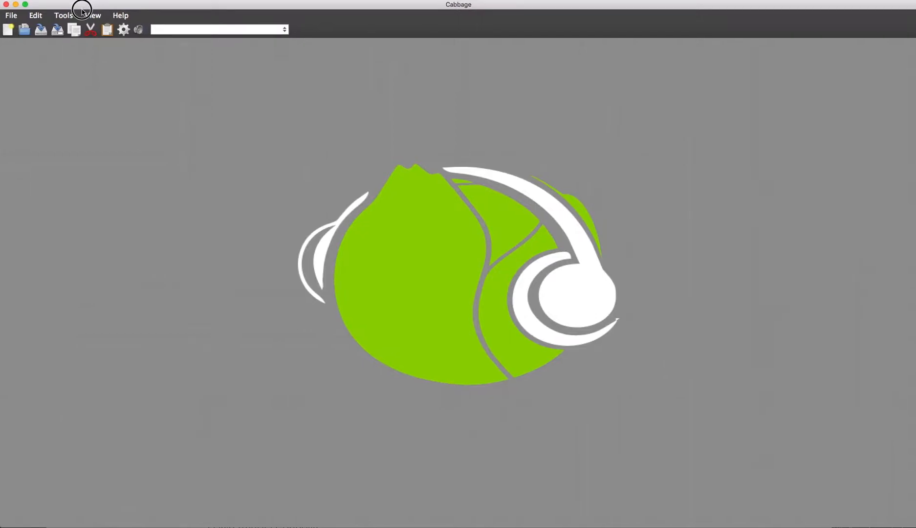
mouse_move(136, 13)
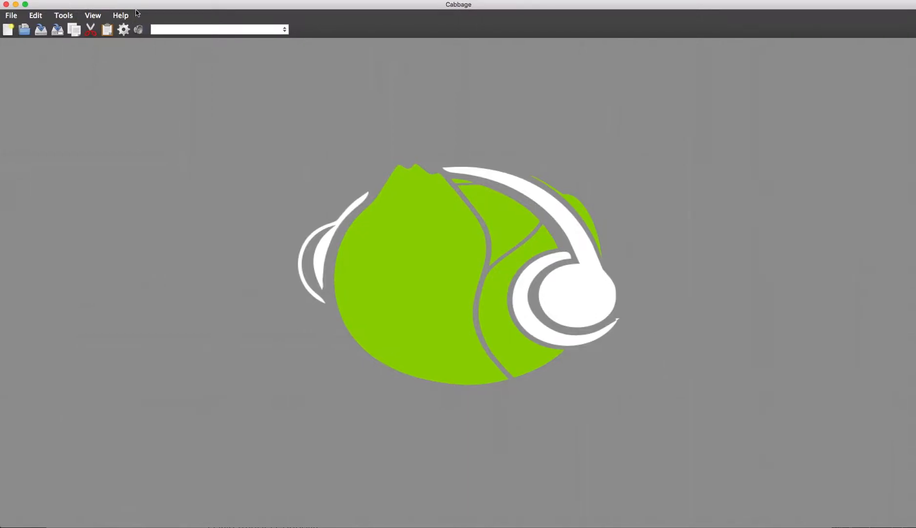
mouse_move(22, 39)
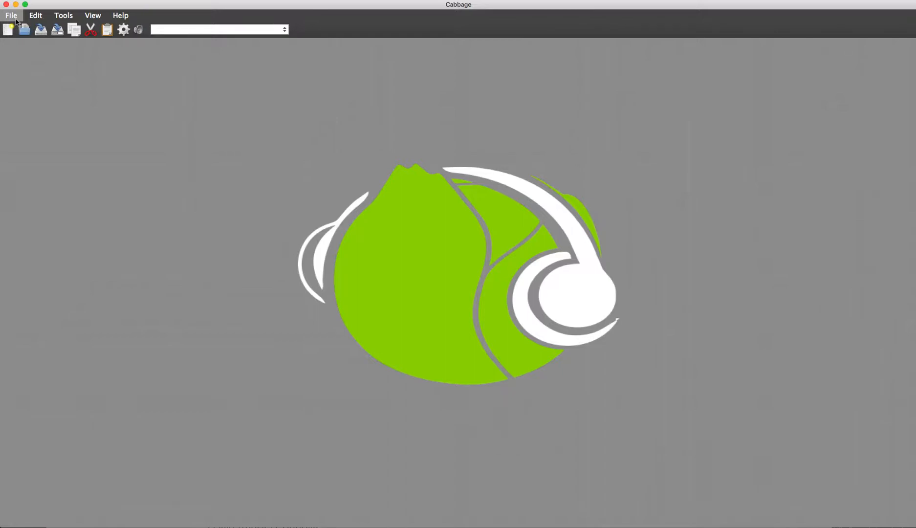
mouse_move(450, 247)
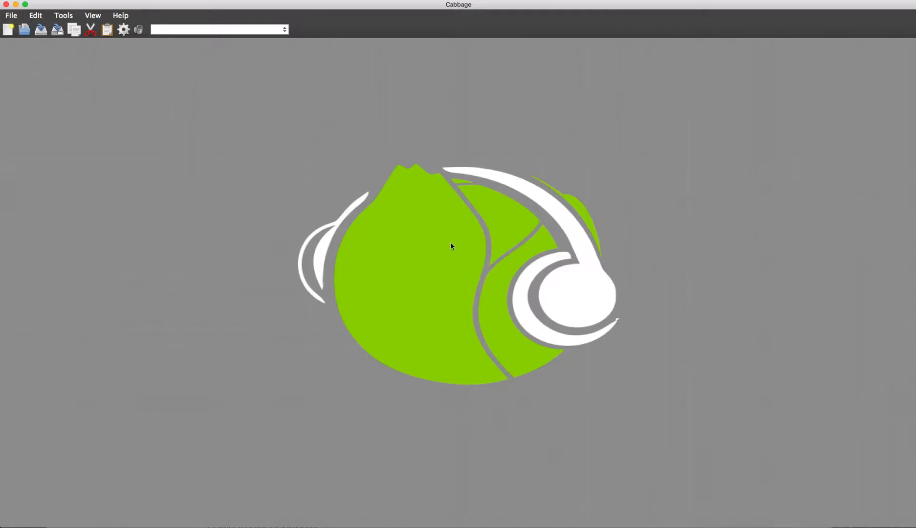
mouse_move(59, 52)
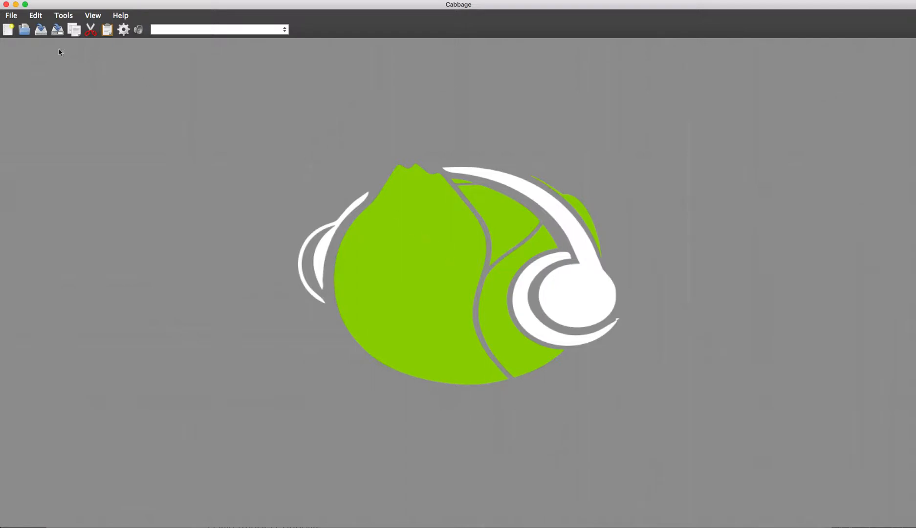
- Create a new synth project and save it over Desktop/FirsatSynth.csd
left_click(8, 30)
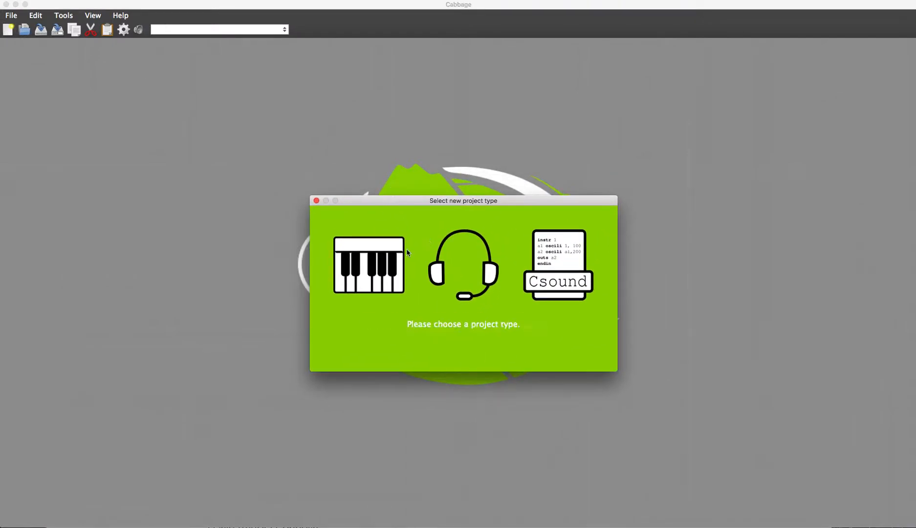
mouse_move(557, 266)
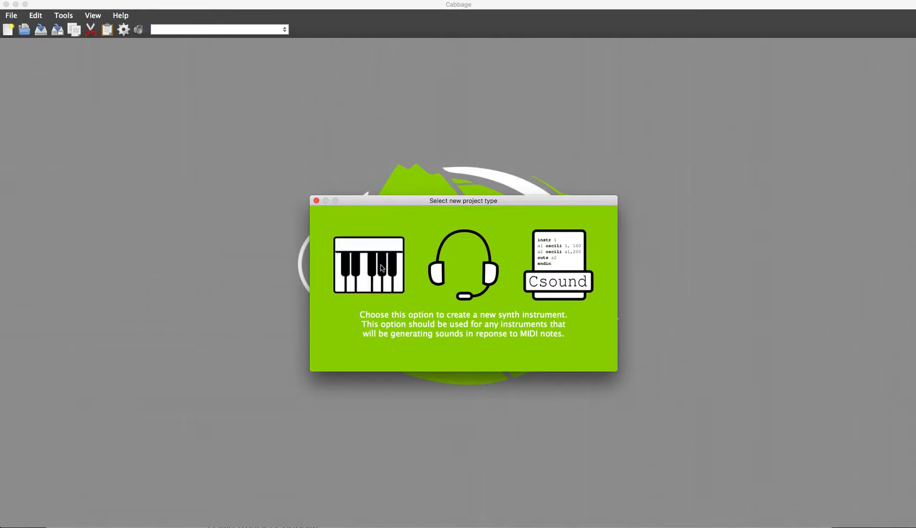
left_click(369, 265)
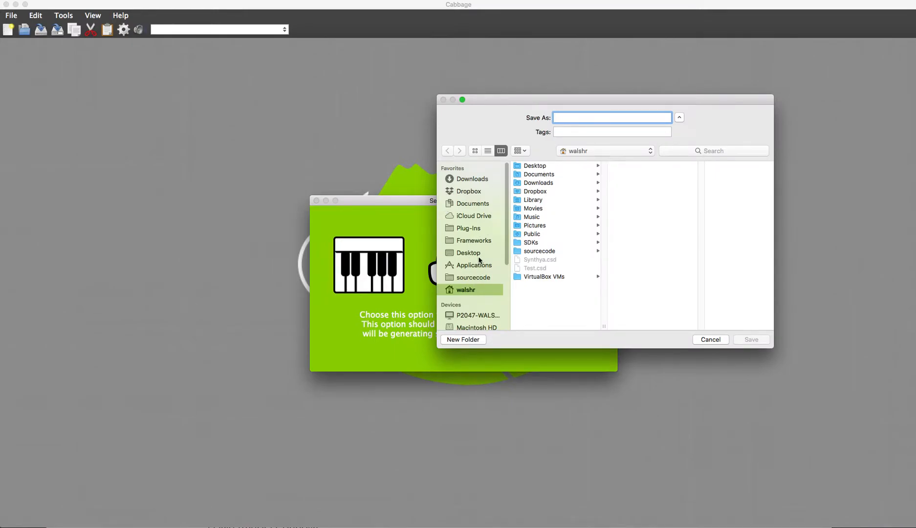
left_click(467, 252)
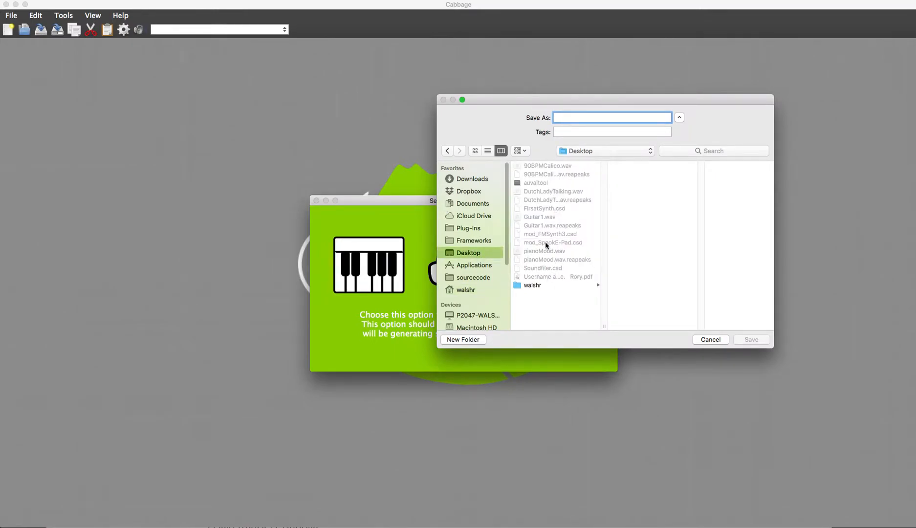
left_click(751, 340)
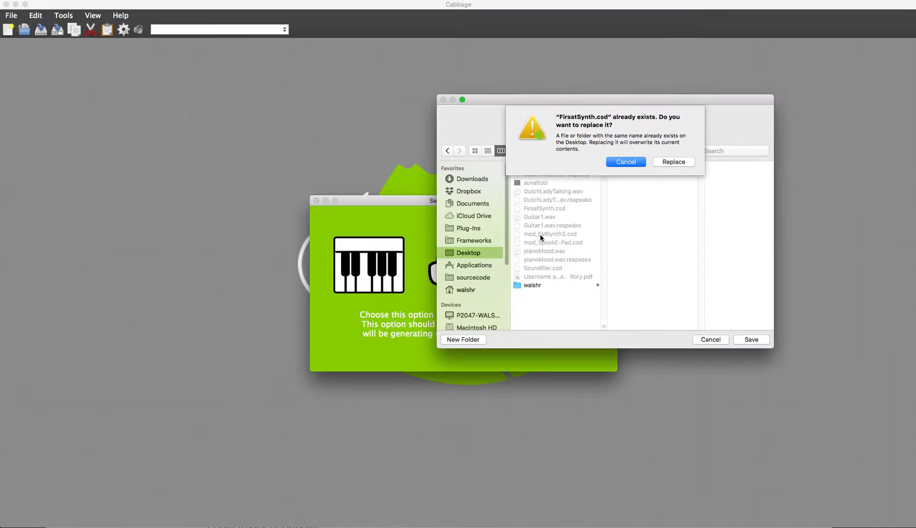
left_click(673, 162)
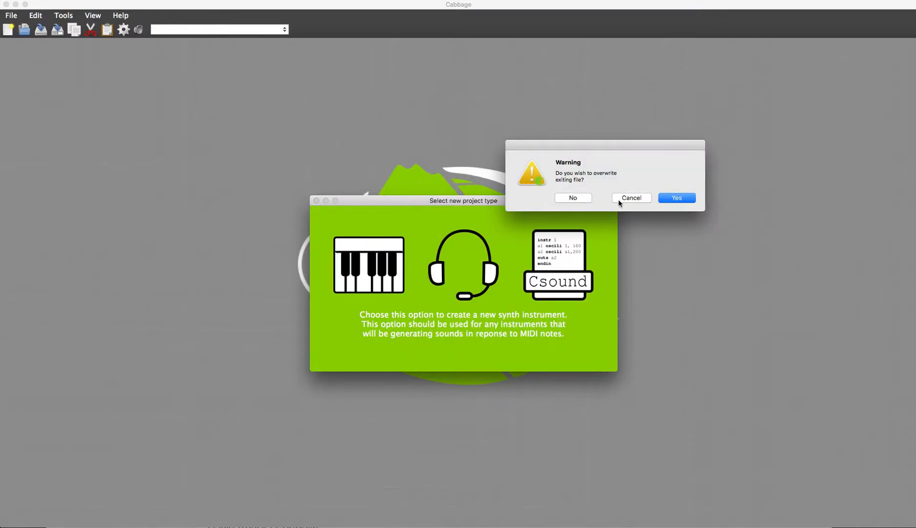
- Confirm overwriting FirsatSynth.csd so its synth code and keyboard plugin open
left_click(676, 198)
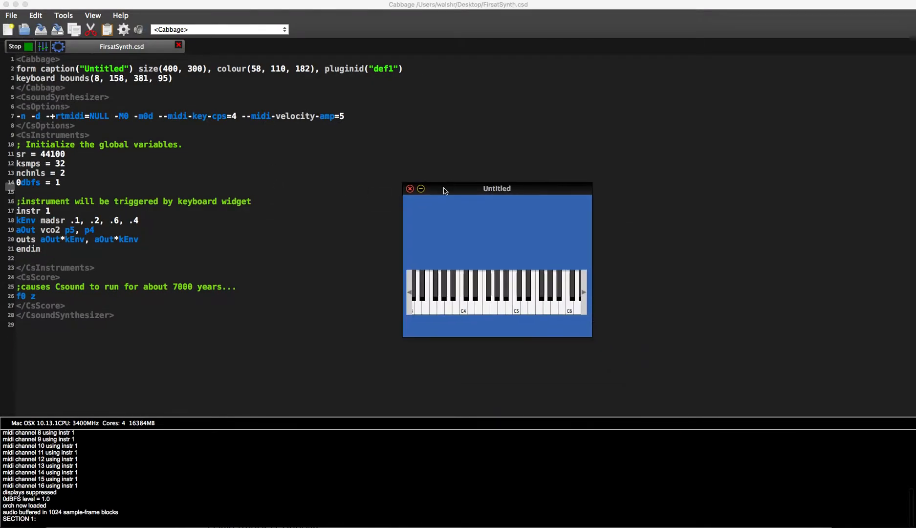
mouse_move(452, 211)
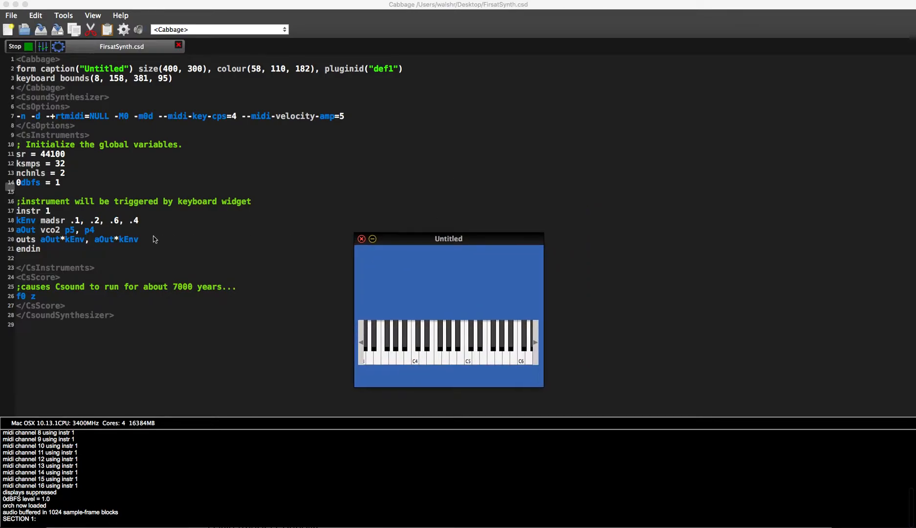
mouse_move(159, 240)
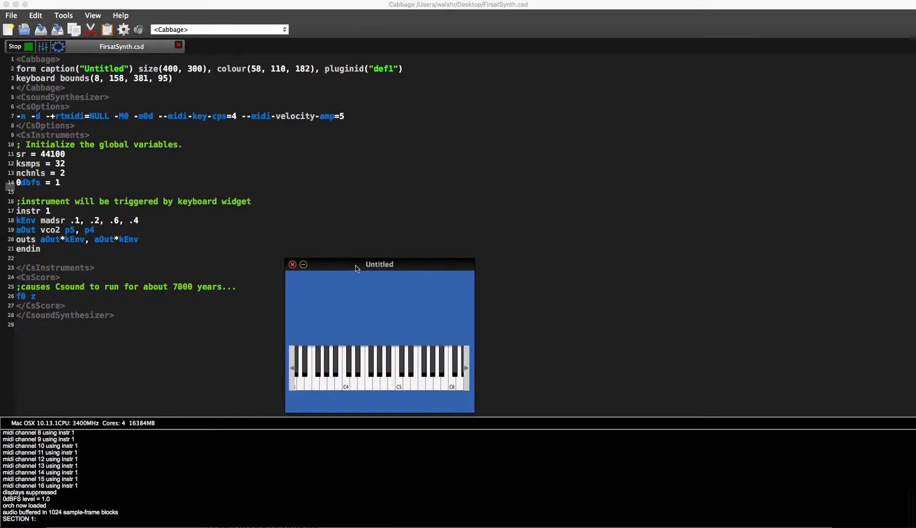
- Tick Show auto complete popup under Miscellaneous settings, then close Settings
left_click(123, 29)
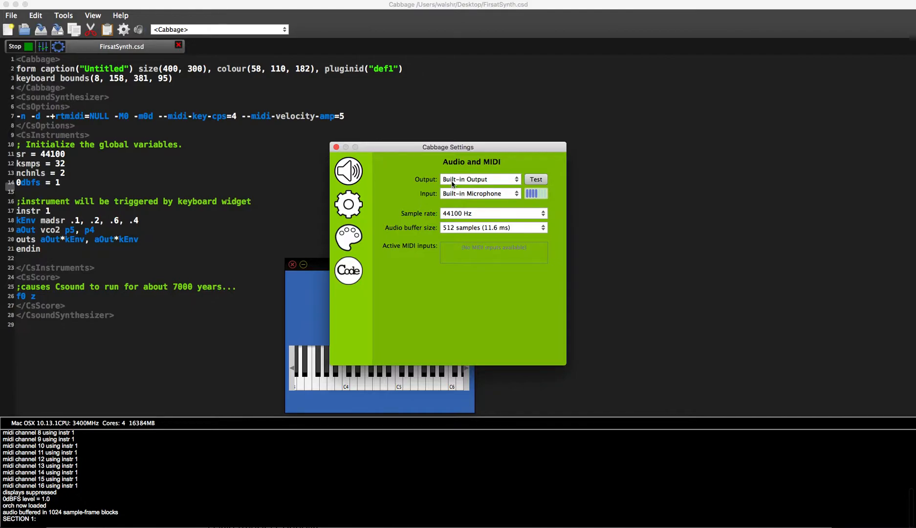
mouse_move(447, 193)
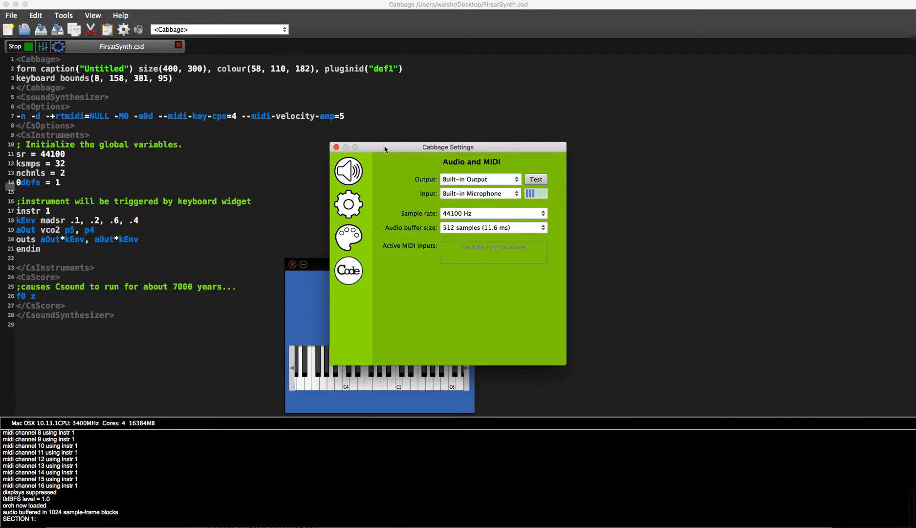
left_click(348, 204)
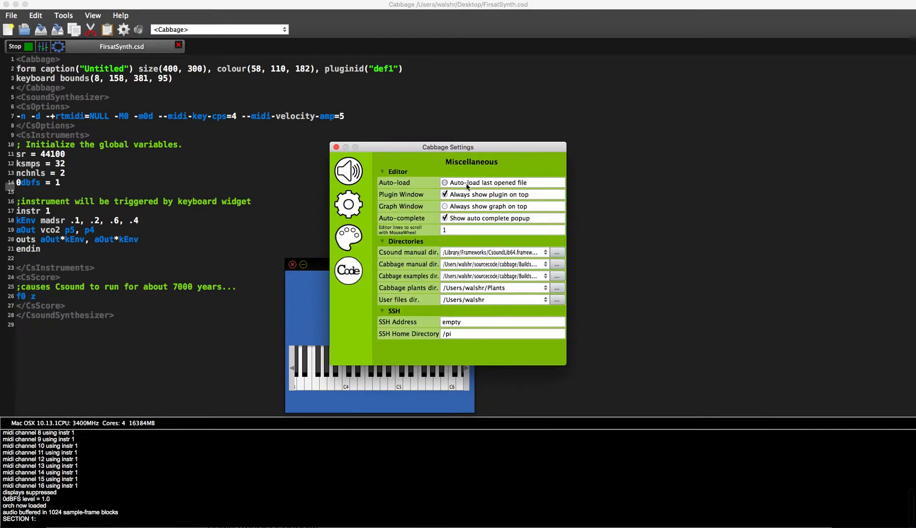
left_click(445, 183)
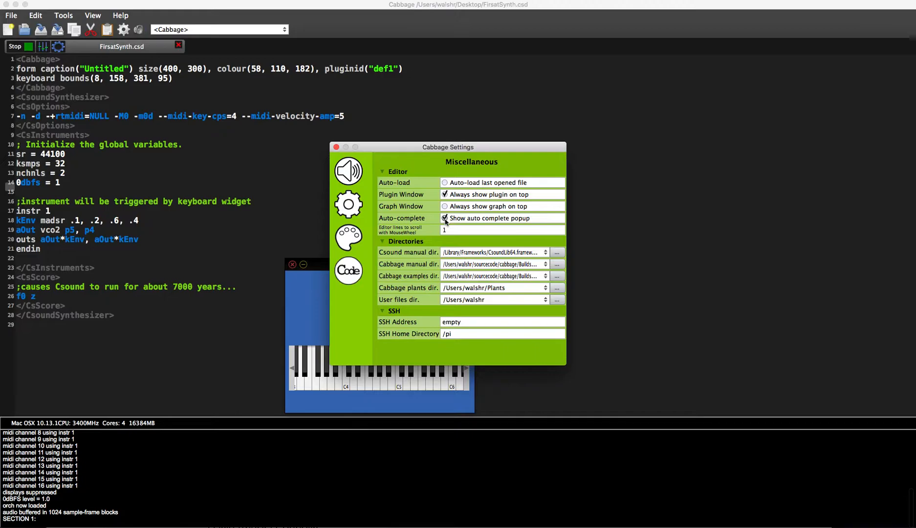
mouse_move(349, 205)
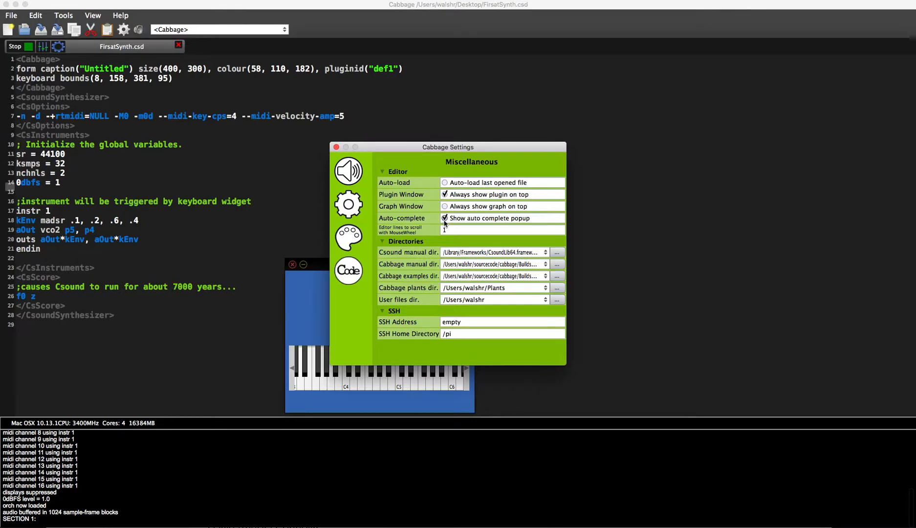
left_click(337, 147)
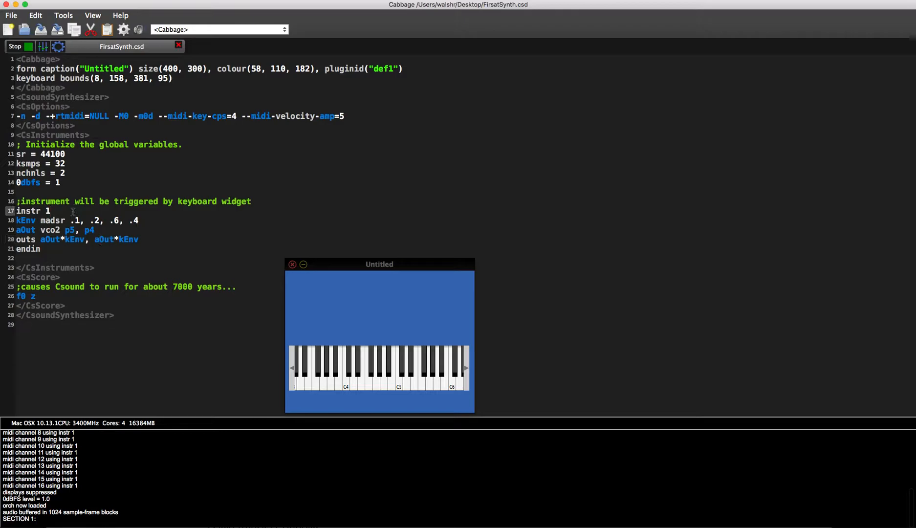
- Add a new line below instr 1 in FirsatSynth.csd, typing oscil
type("oscil")
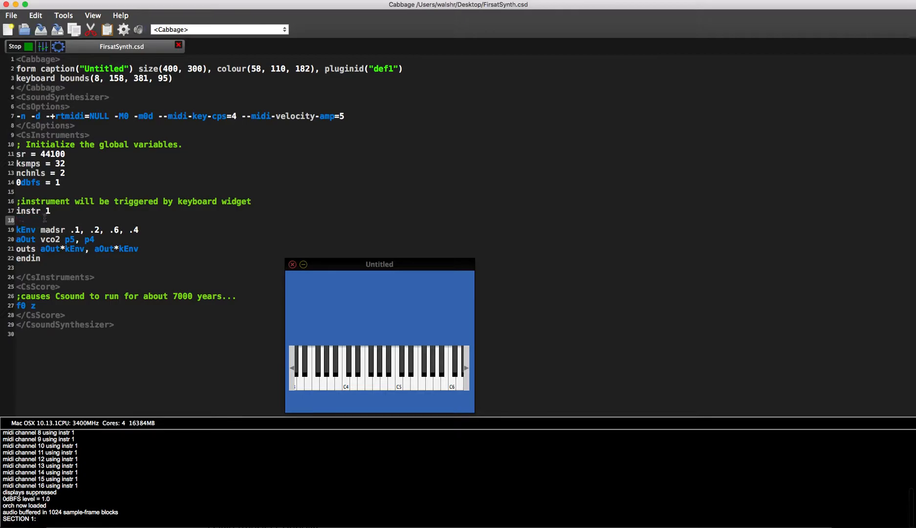
mouse_move(124, 30)
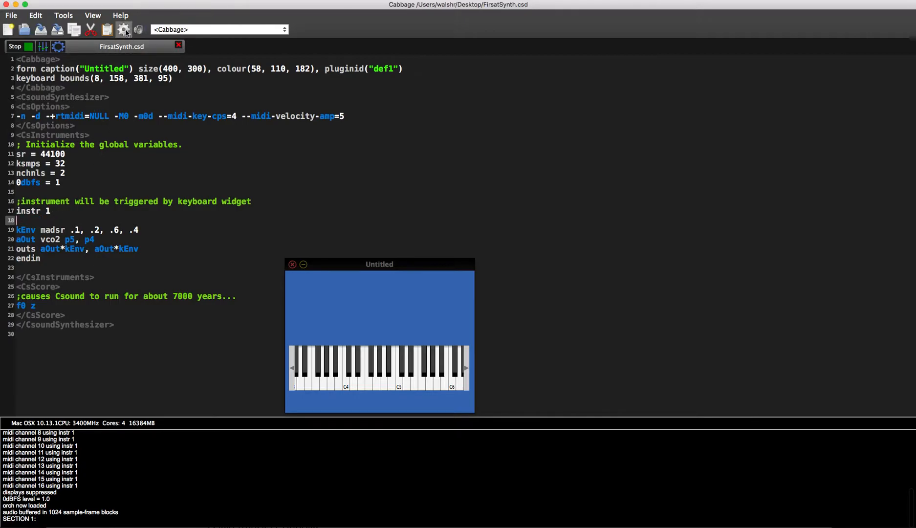
- Reopen Settings, adjust an editor colour's red component, then view Code Repository
left_click(123, 29)
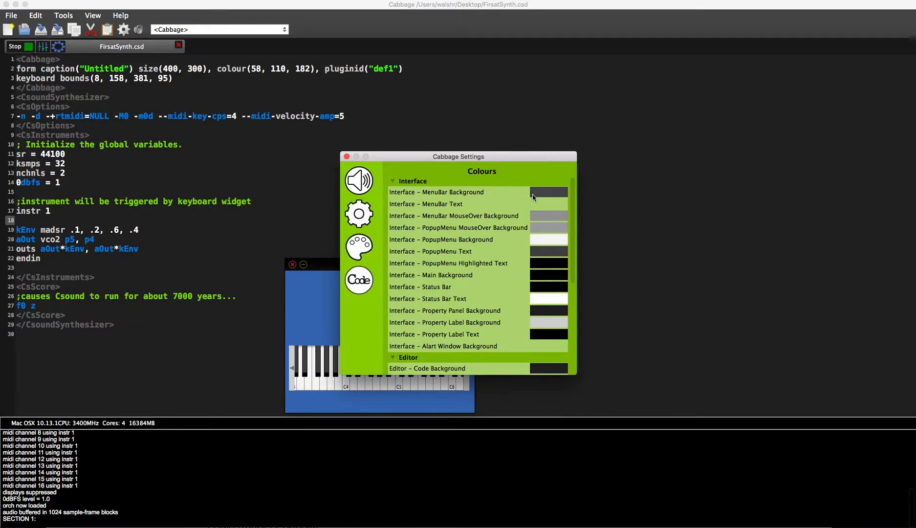
left_click(547, 191)
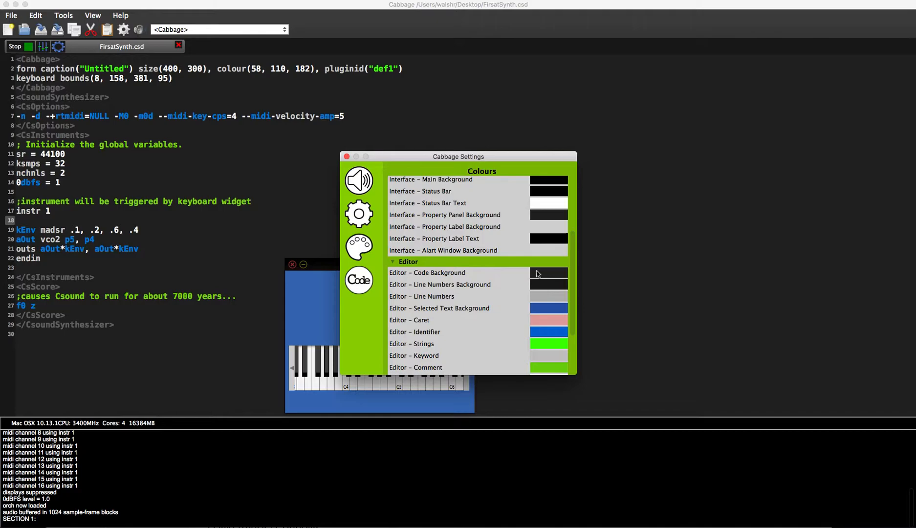
left_click(548, 284)
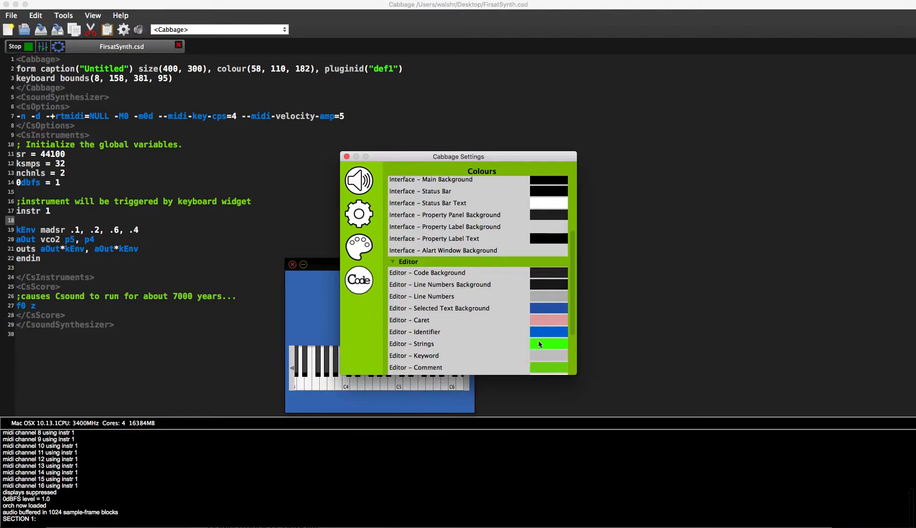
left_click(547, 344)
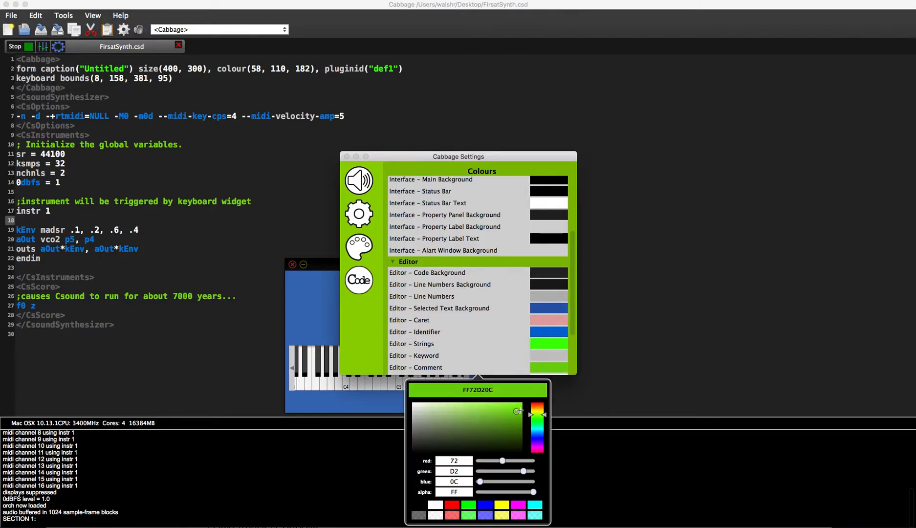
left_click(535, 403)
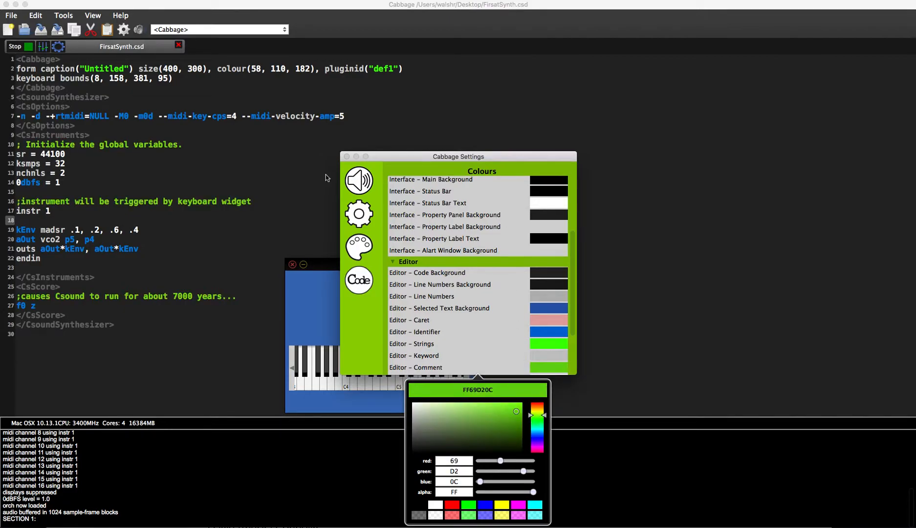
left_click(358, 267)
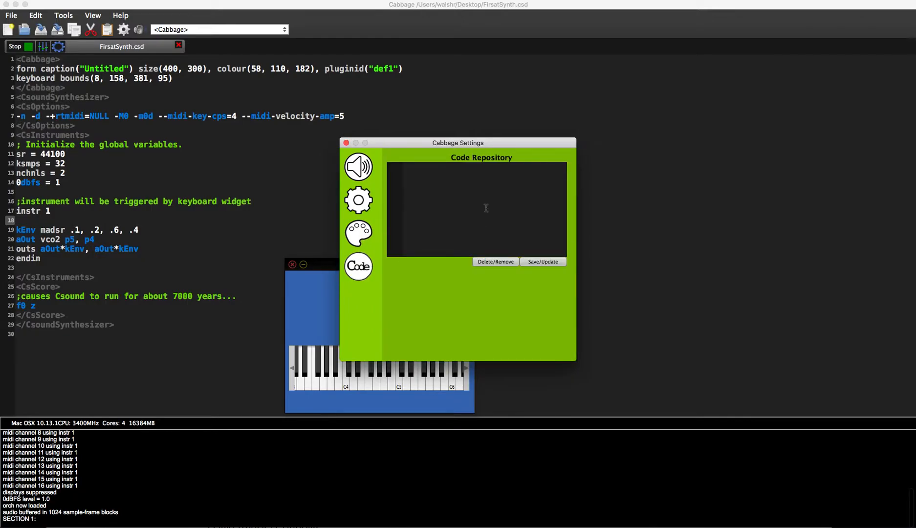
- Close the Cabbage Settings window, returning to the synth code
left_click(345, 143)
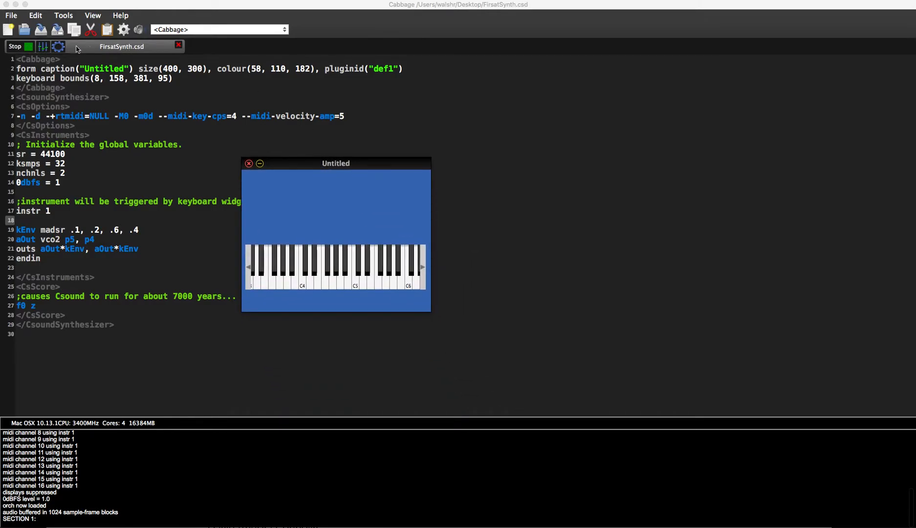
mouse_move(95, 49)
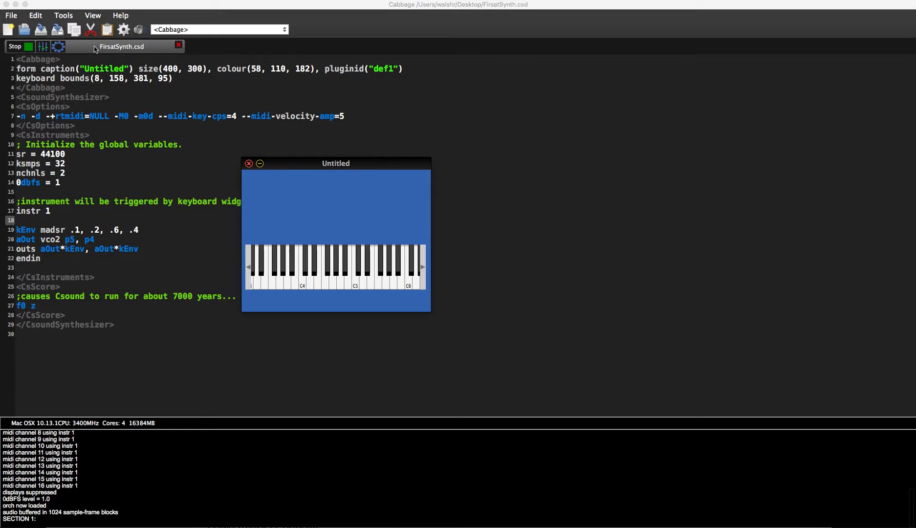
- In GUI edit mode, give the keyboard dark grey white notes and light grey black notes
left_click(15, 46)
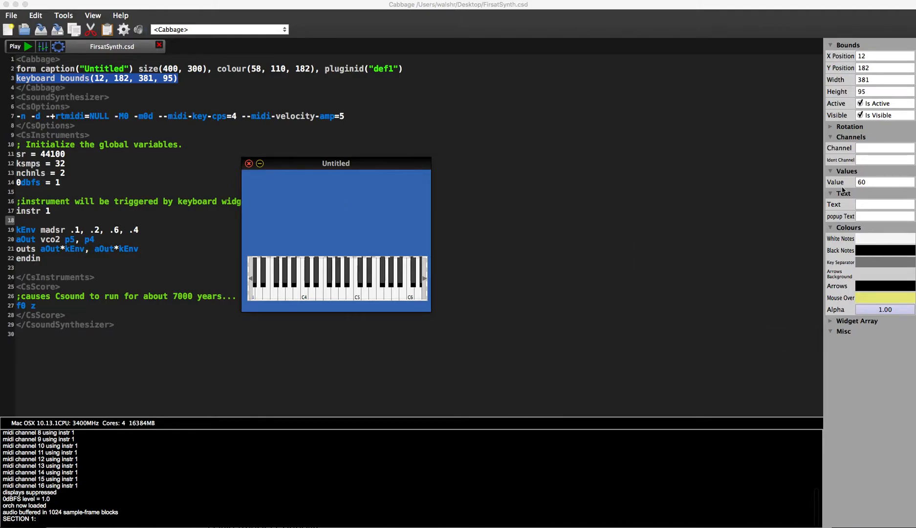
mouse_move(867, 245)
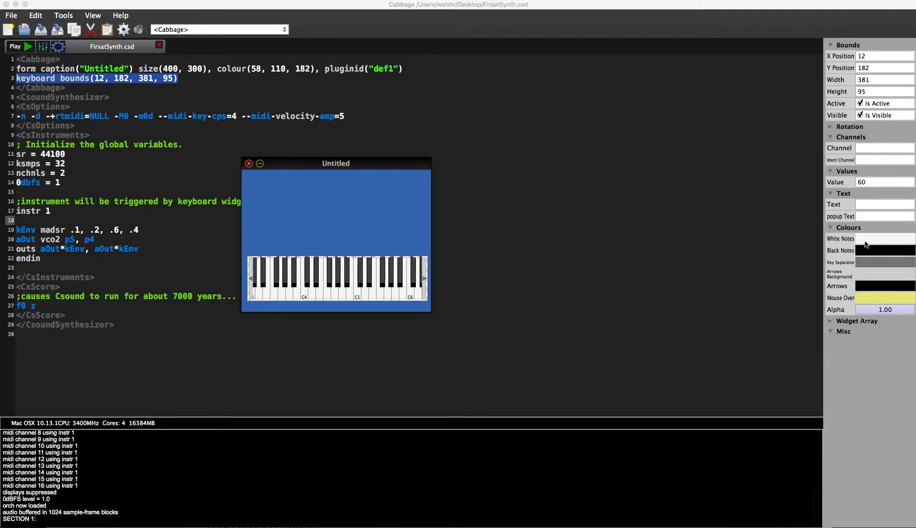
left_click(886, 238)
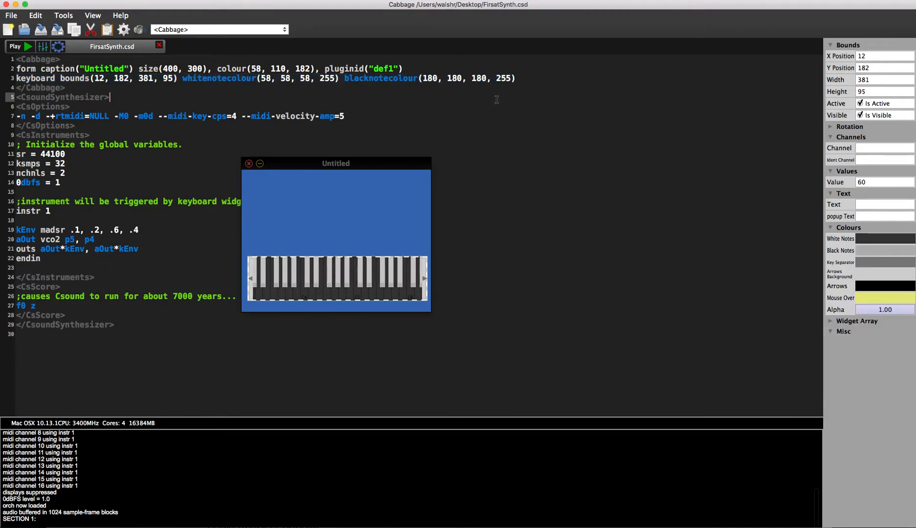
left_click_drag(335, 163, 364, 158)
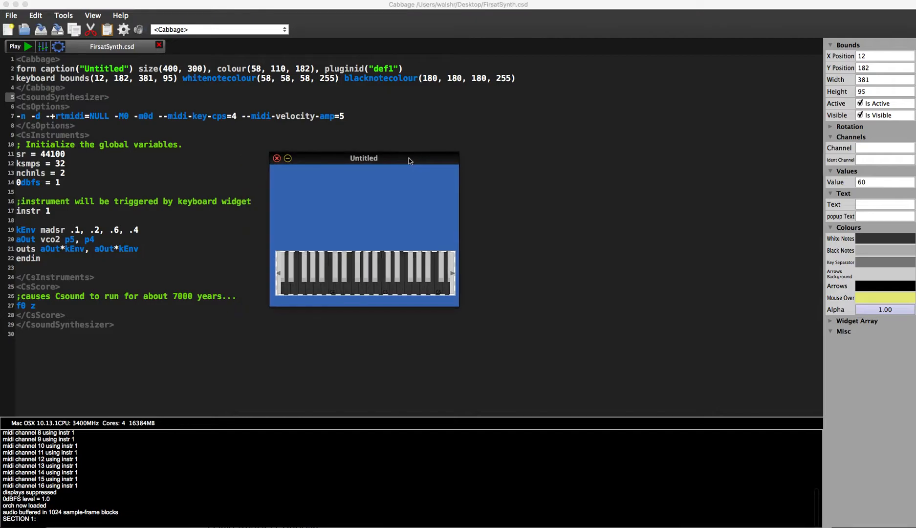
mouse_move(510, 88)
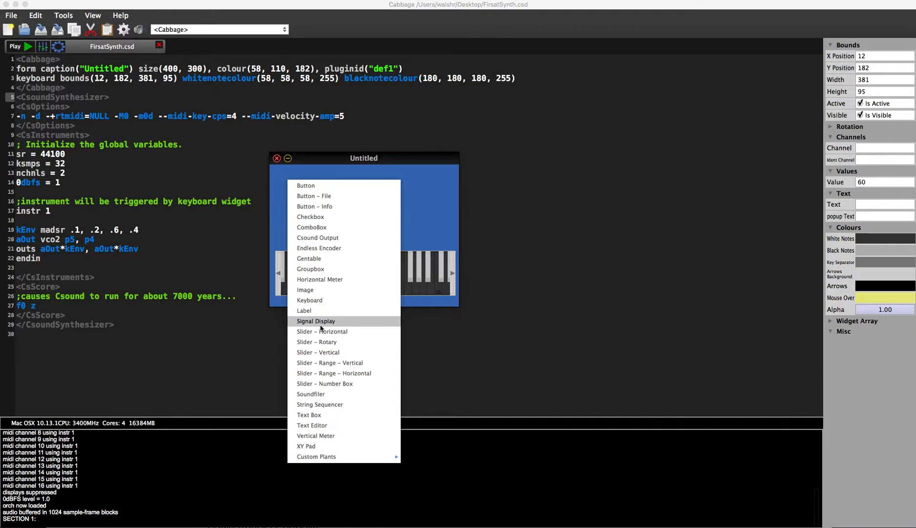
mouse_move(319, 457)
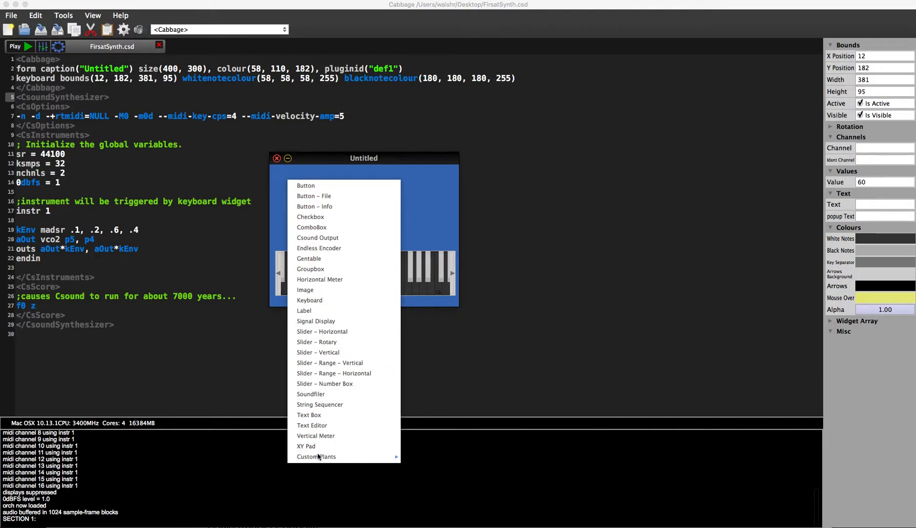
mouse_move(319, 248)
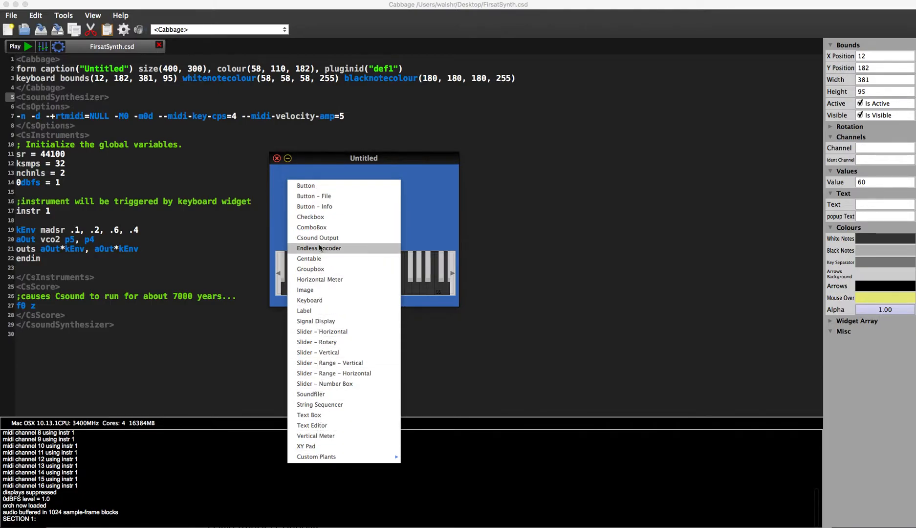
mouse_move(319, 280)
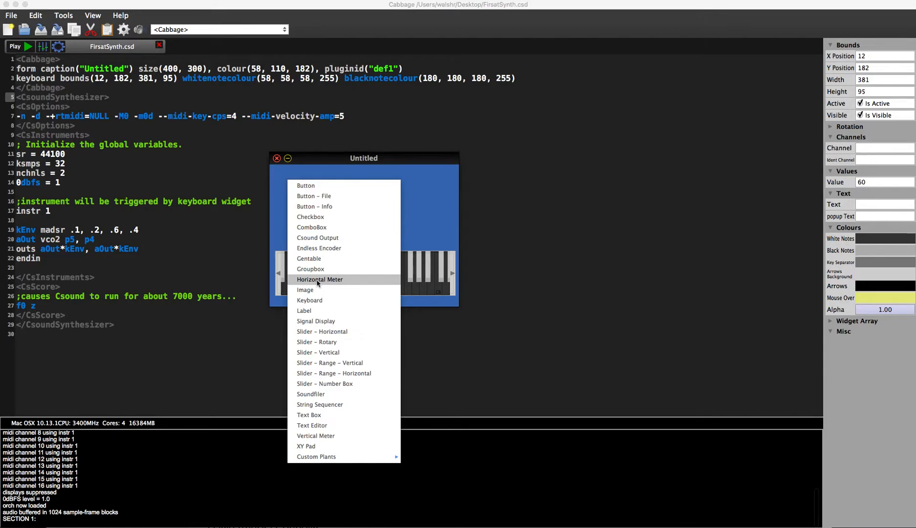
mouse_move(323, 289)
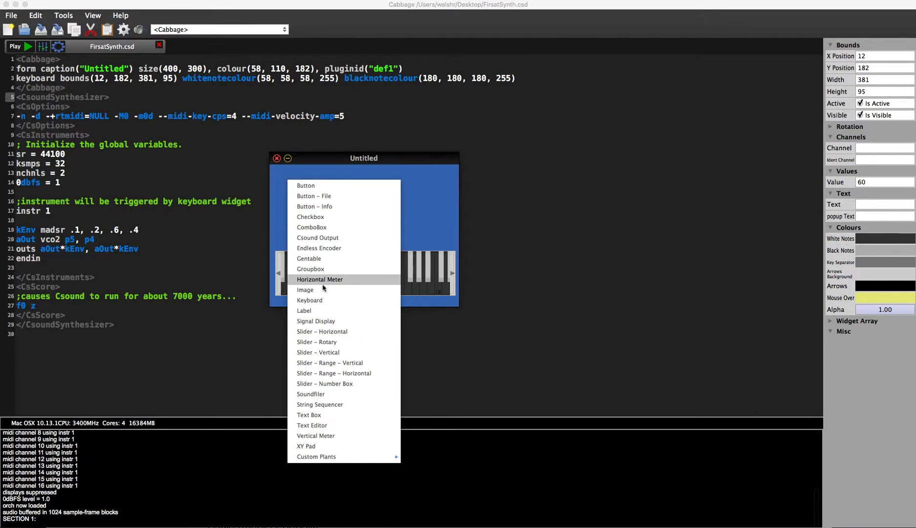
mouse_move(315, 321)
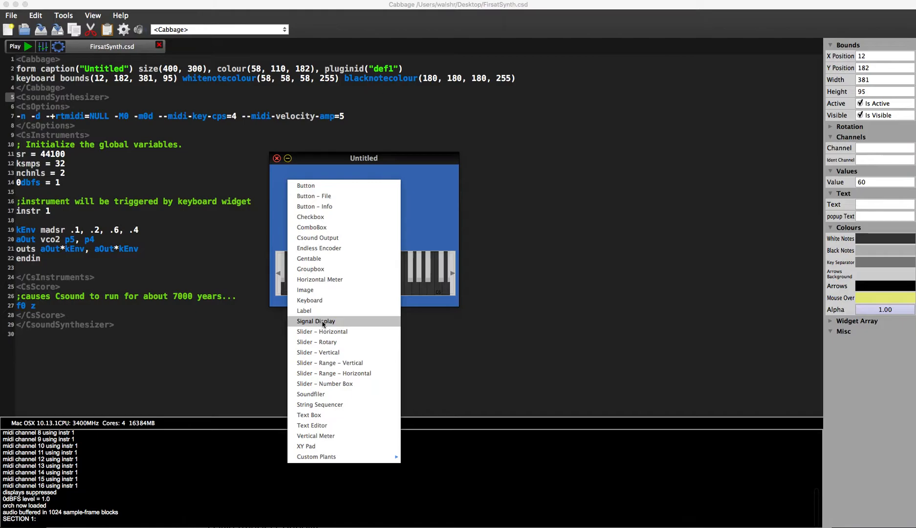
mouse_move(324, 384)
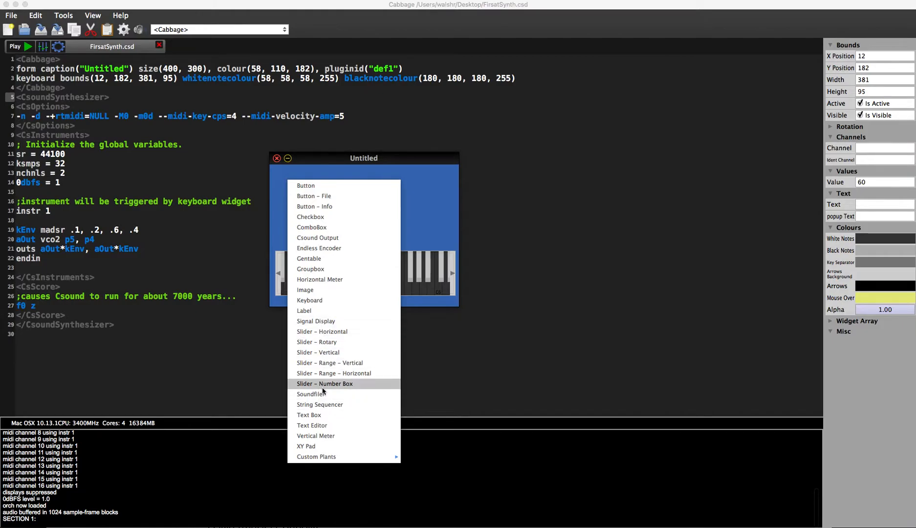
mouse_move(333, 373)
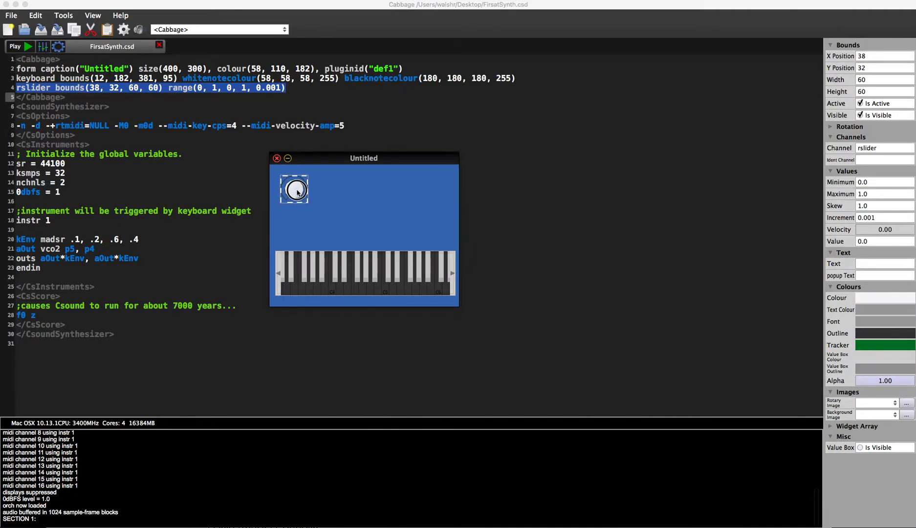
- Enlarge the top-left rotary slider, colour it red, and try the knob
left_click_drag(294, 190, 309, 198)
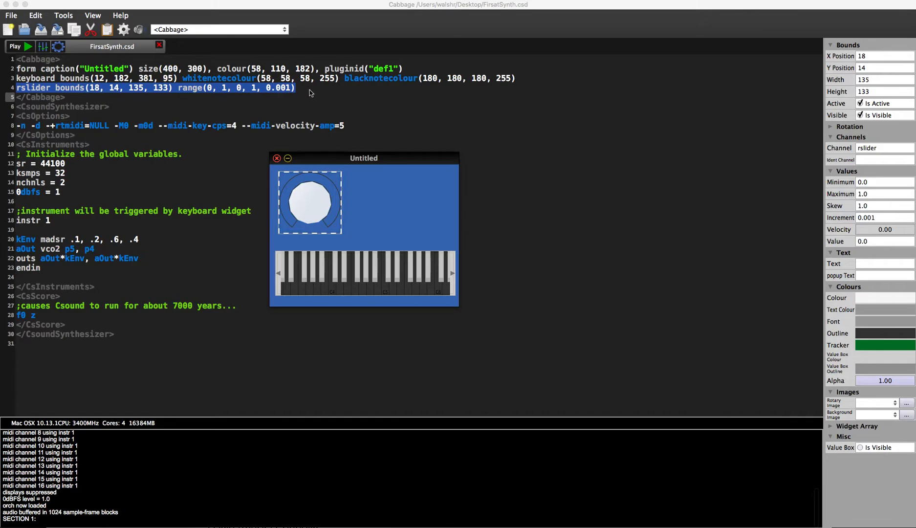
mouse_move(305, 92)
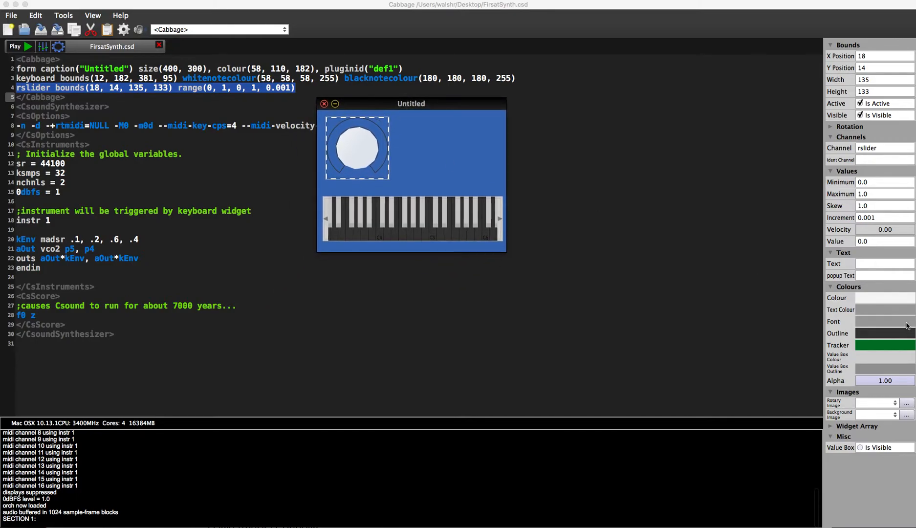
left_click(884, 297)
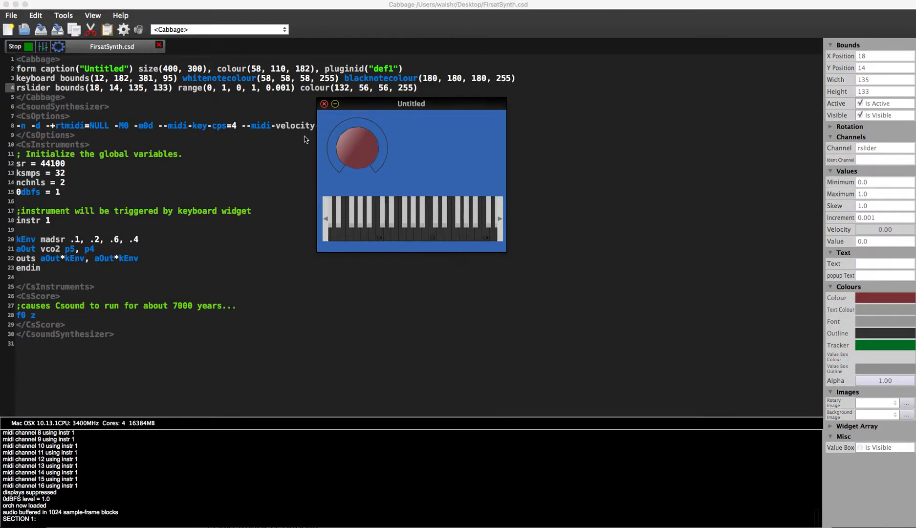
left_click(369, 227)
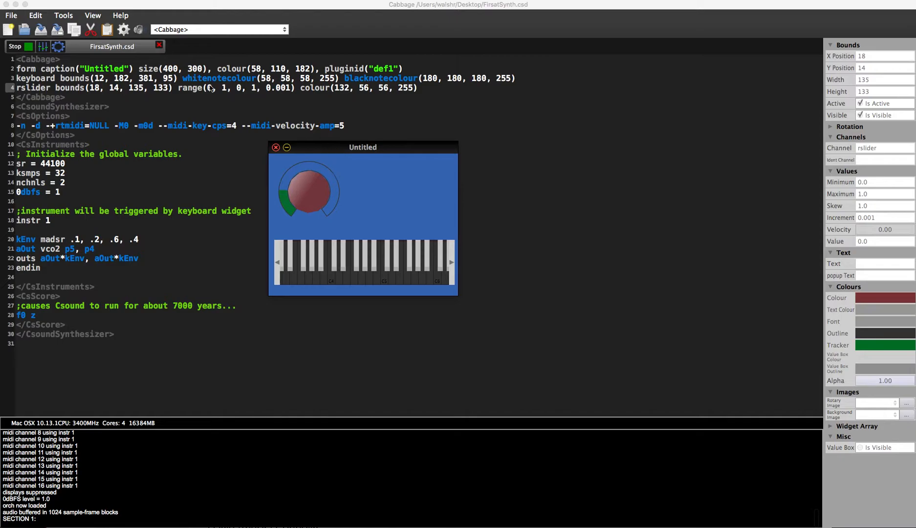
left_click(11, 15)
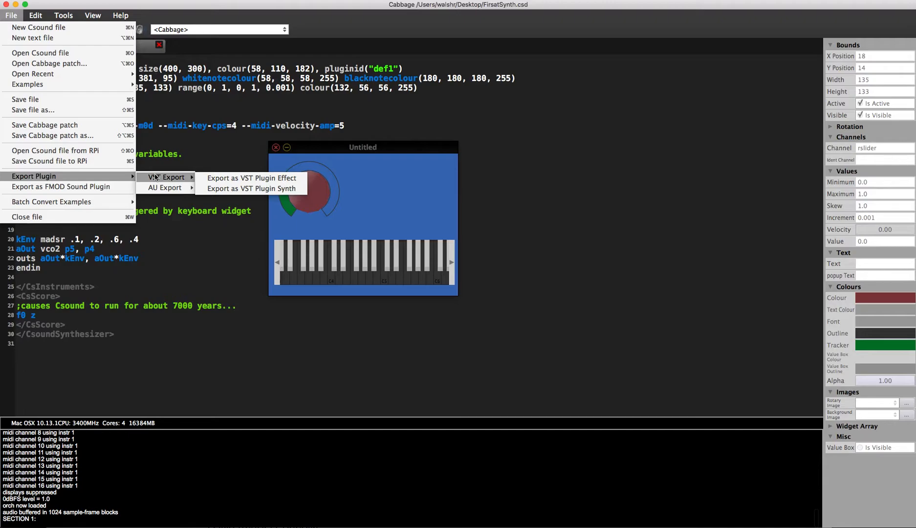
mouse_move(252, 178)
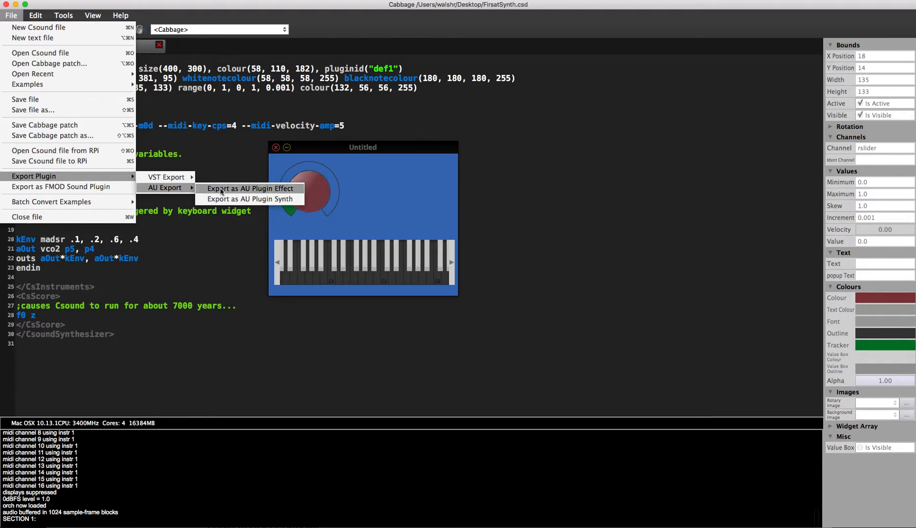
mouse_move(212, 160)
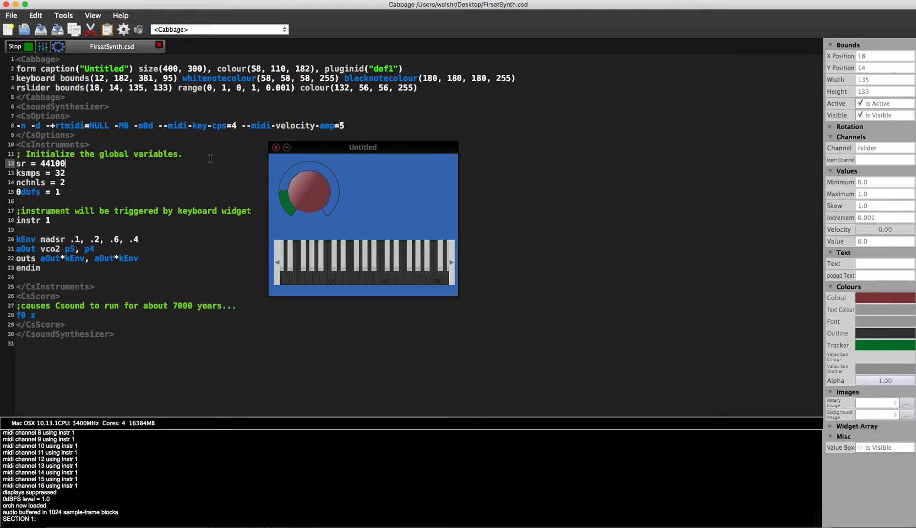
left_click_drag(362, 147, 180, 174)
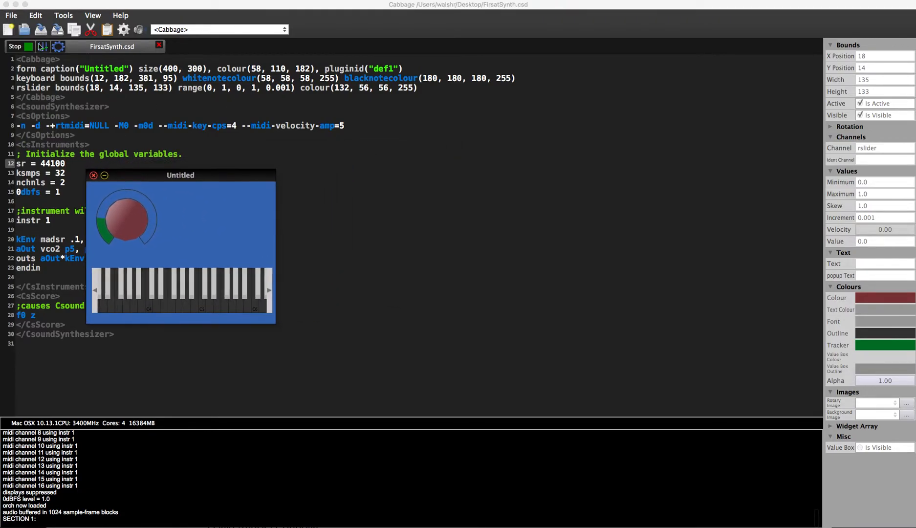
left_click(11, 15)
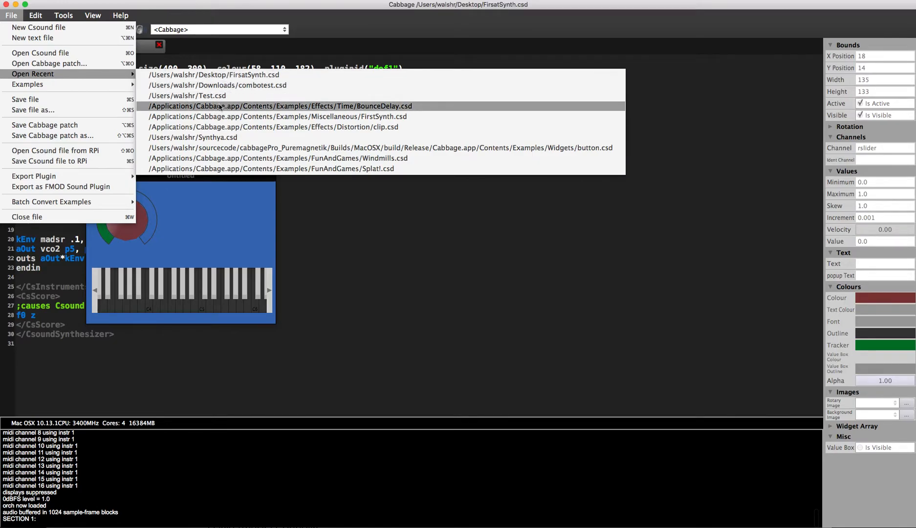
- Shrink the editor font so BounceDelay.csd's full widget code fits on screen
left_click(280, 106)
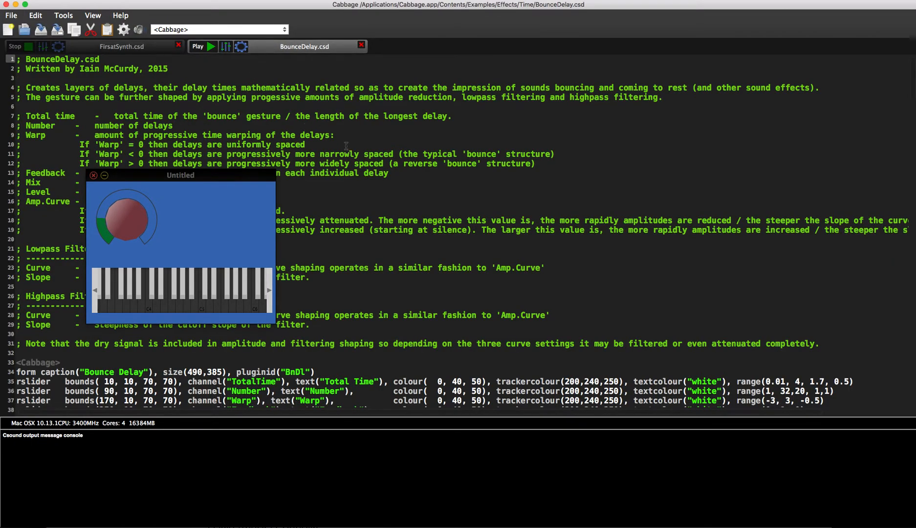
mouse_move(211, 47)
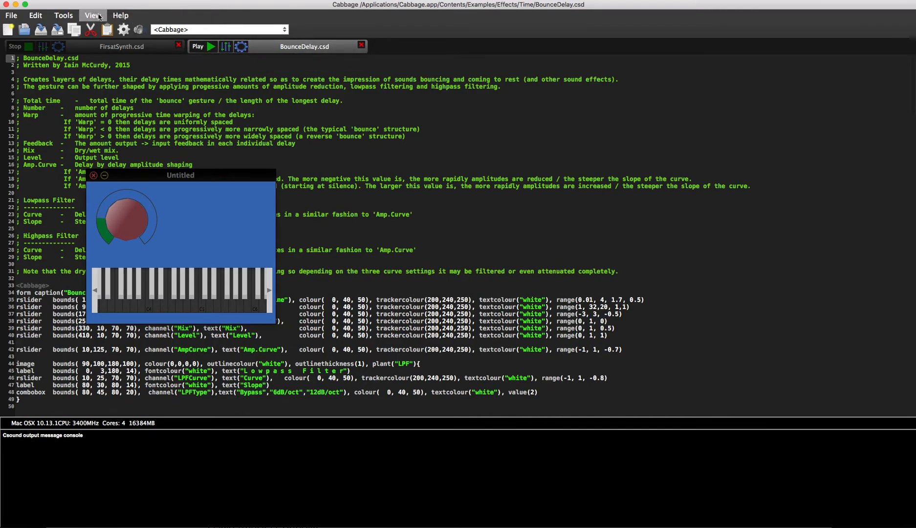
- Show Cabbage Patcher, run BounceDelay, and arrange the Bounce Delay and patcher windows
left_click(92, 15)
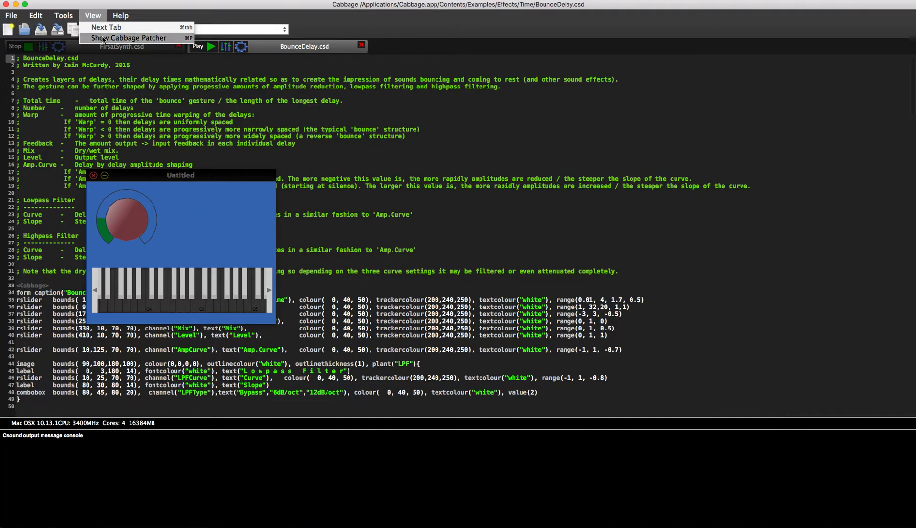
left_click(129, 38)
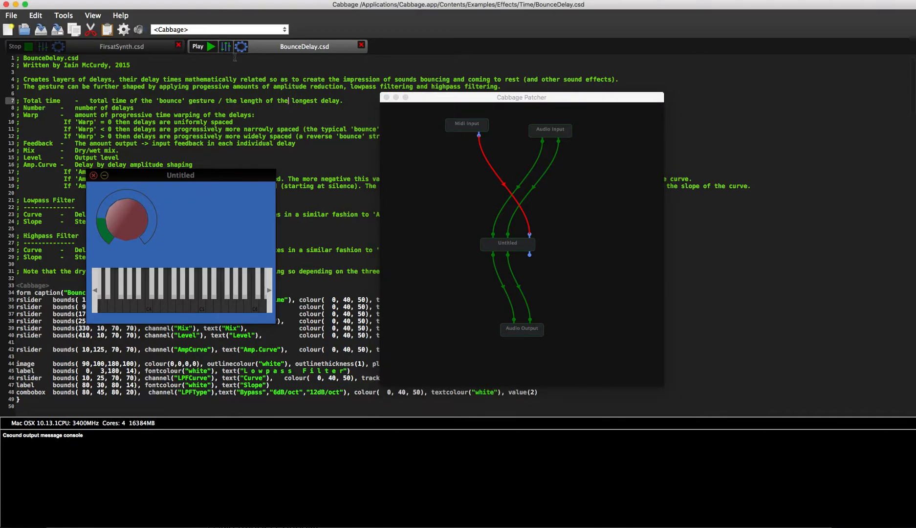
left_click(203, 46)
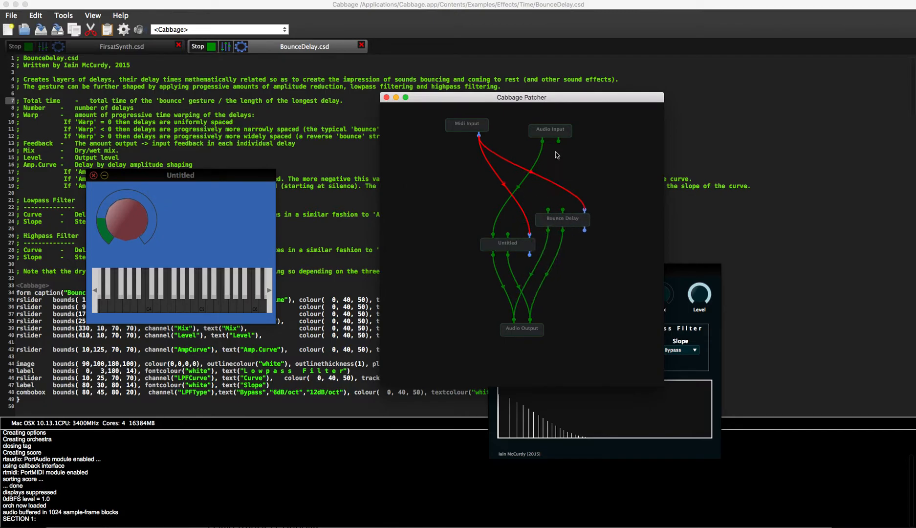
mouse_move(538, 165)
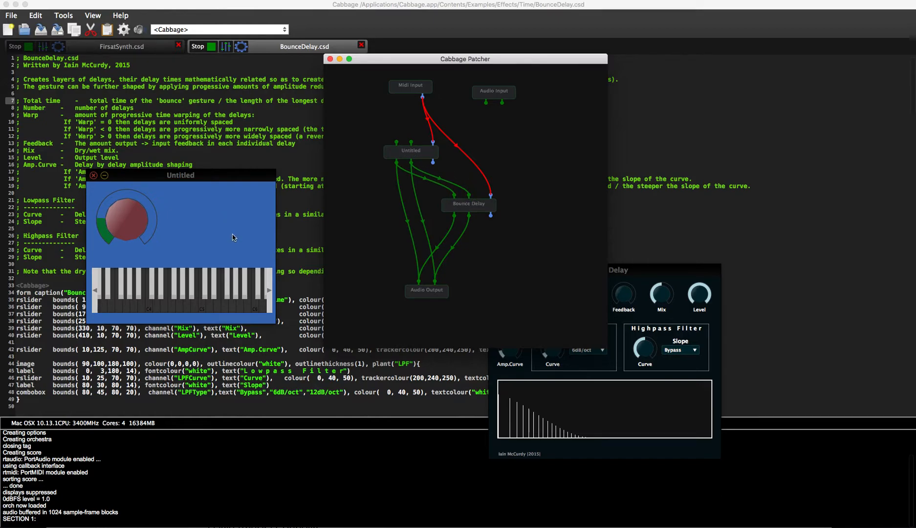
left_click(224, 289)
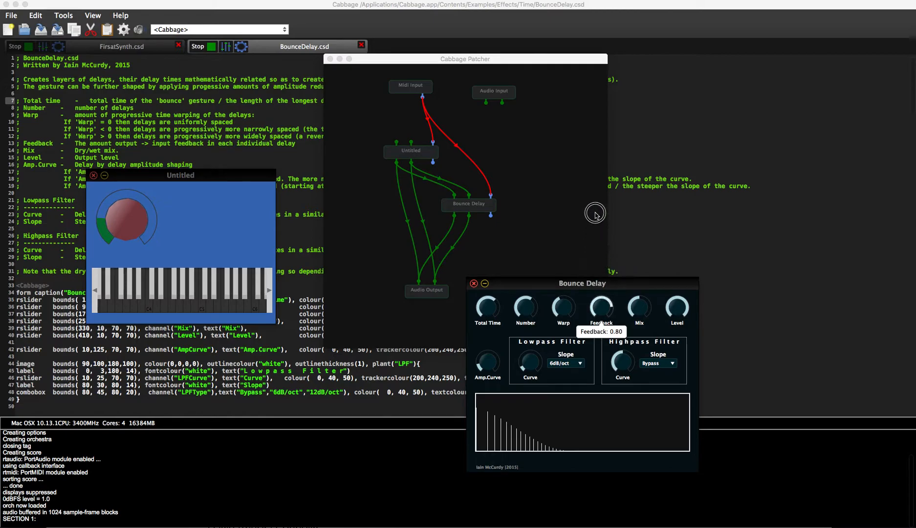
left_click(201, 298)
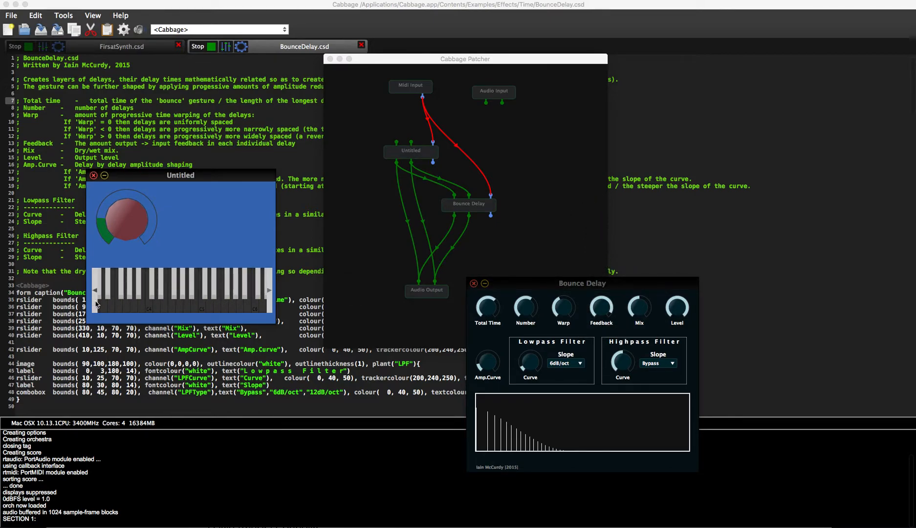
left_click(171, 297)
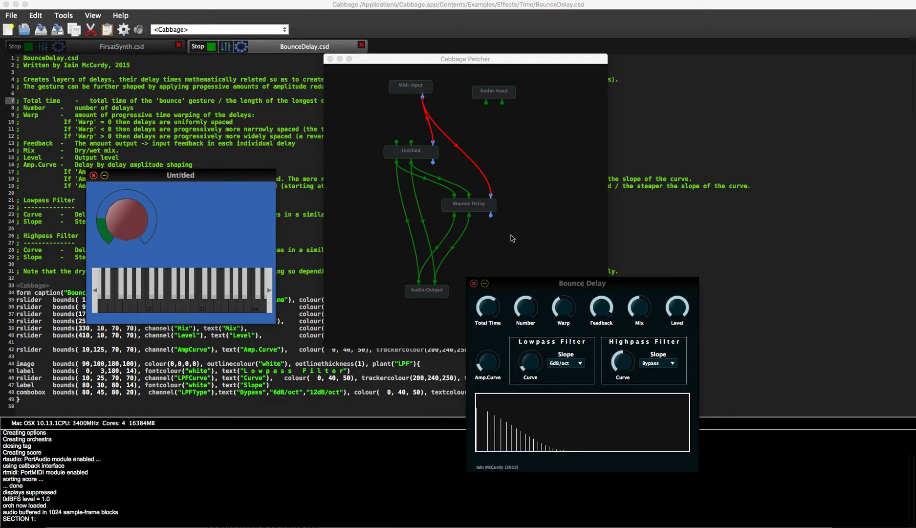
mouse_move(646, 351)
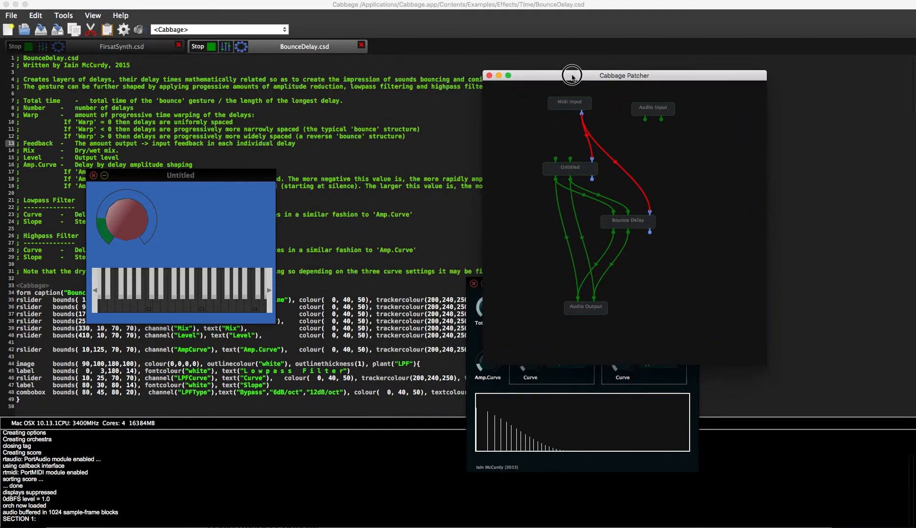
left_click(11, 15)
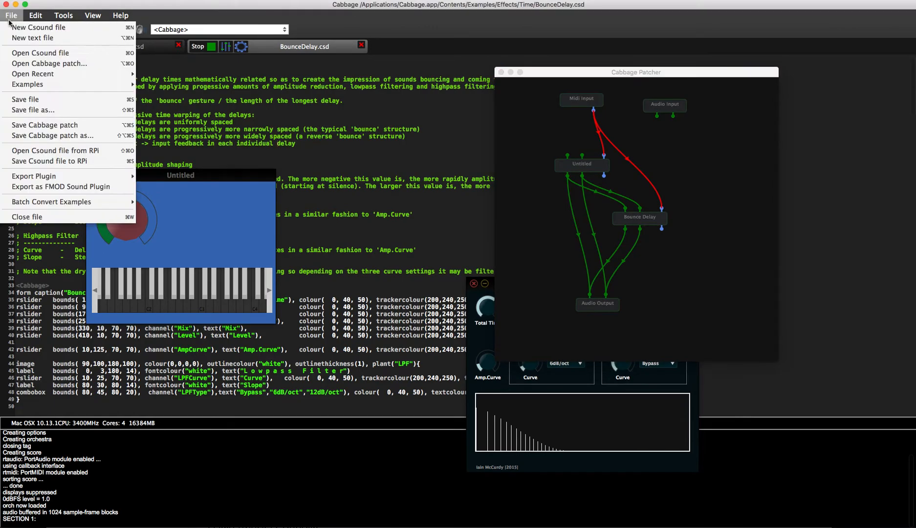
mouse_move(44, 125)
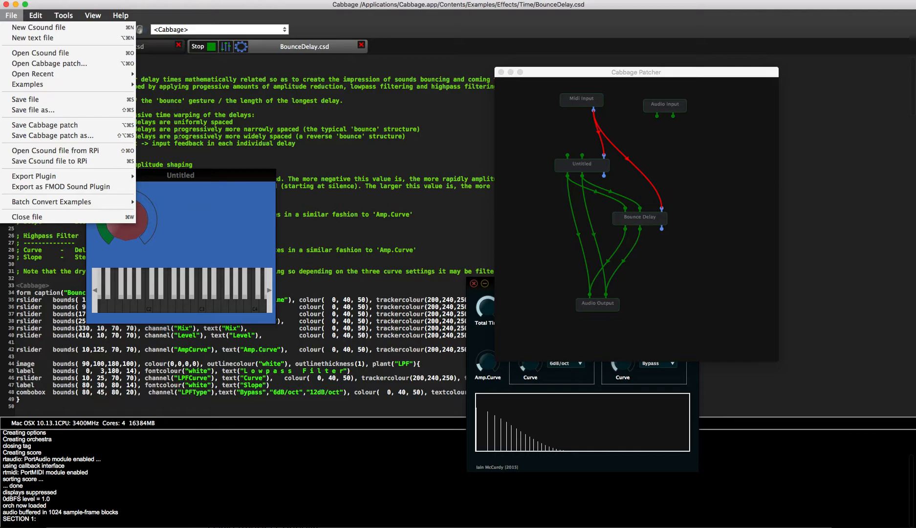
mouse_move(52, 136)
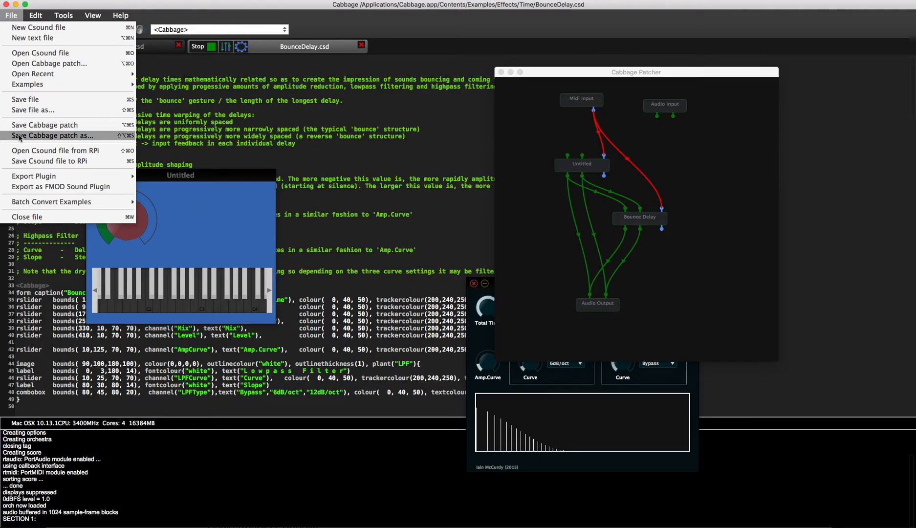
mouse_move(55, 150)
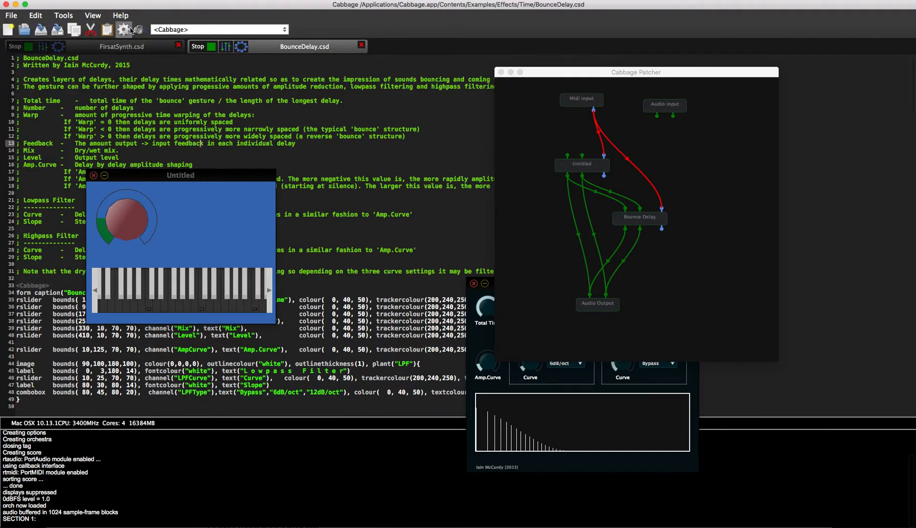
left_click(124, 29)
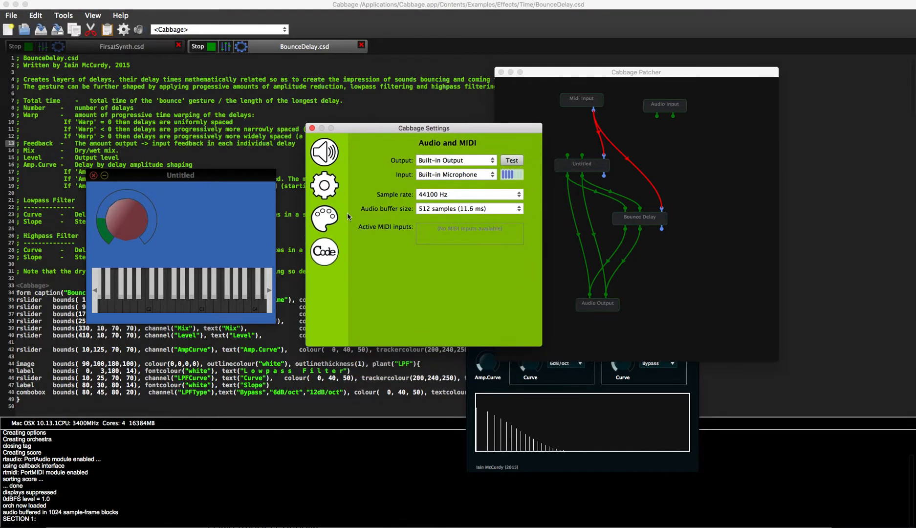
left_click(324, 186)
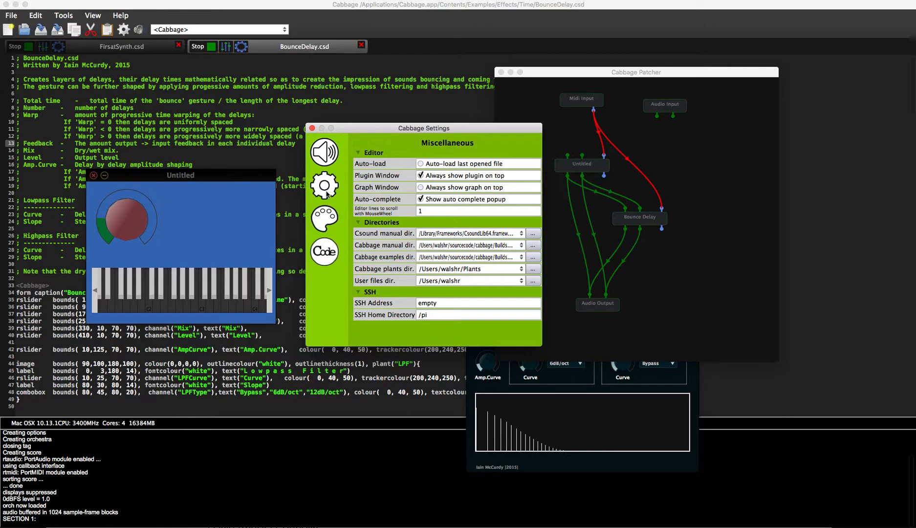
mouse_move(441, 311)
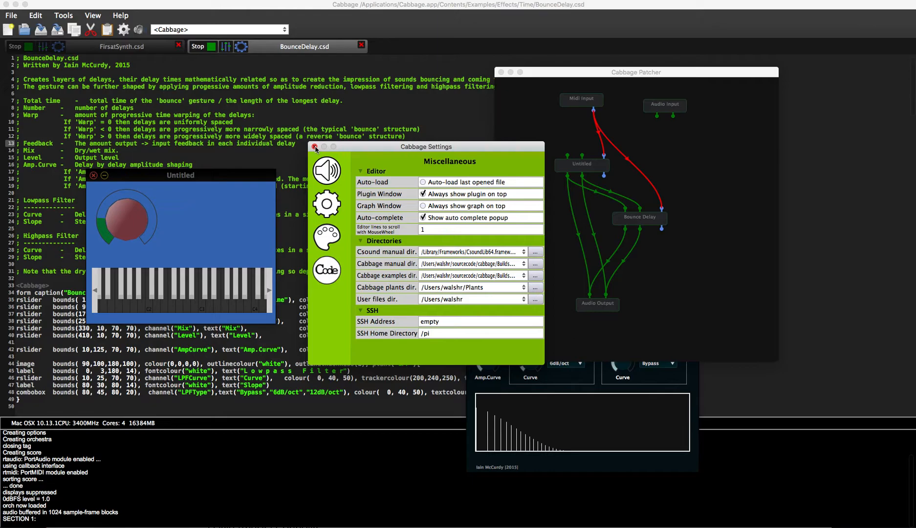
left_click(315, 147)
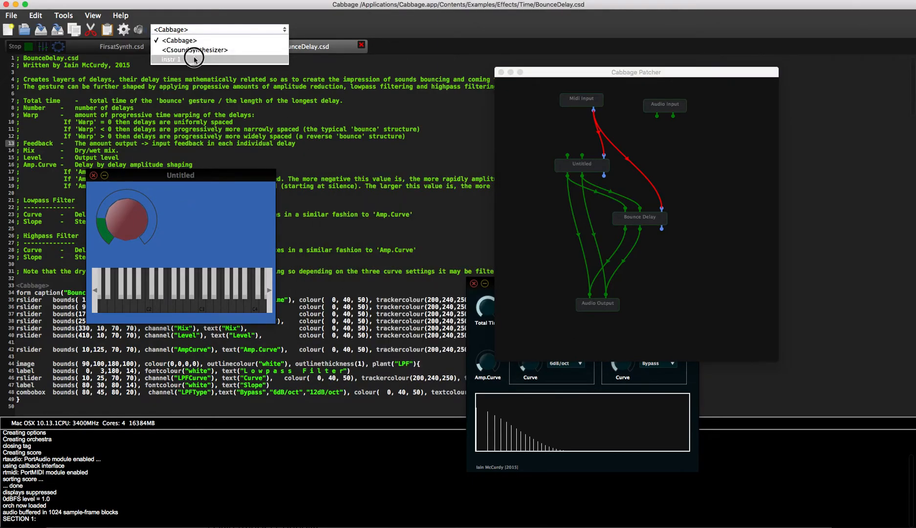
- Jump BounceDelay's code through the instr 1 and <CsoundSynthesizer> sections, ending at <Cabbage>
left_click(171, 59)
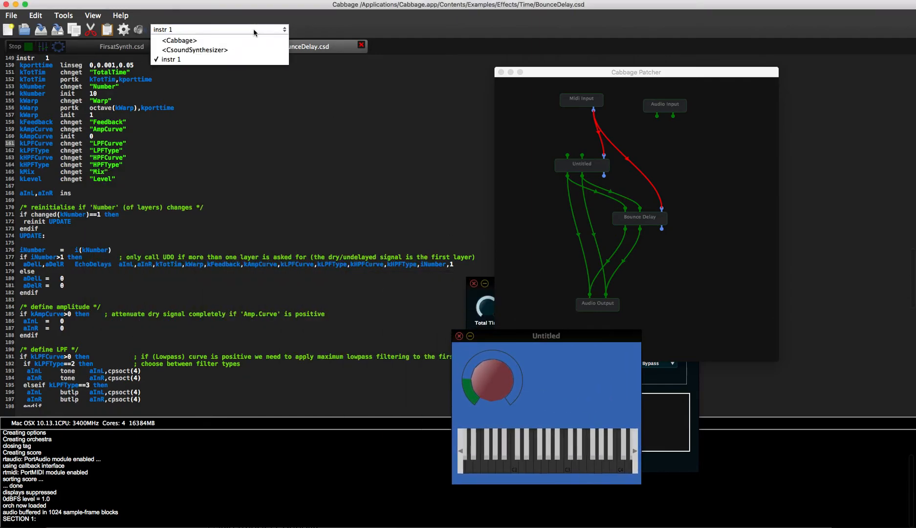
left_click(178, 40)
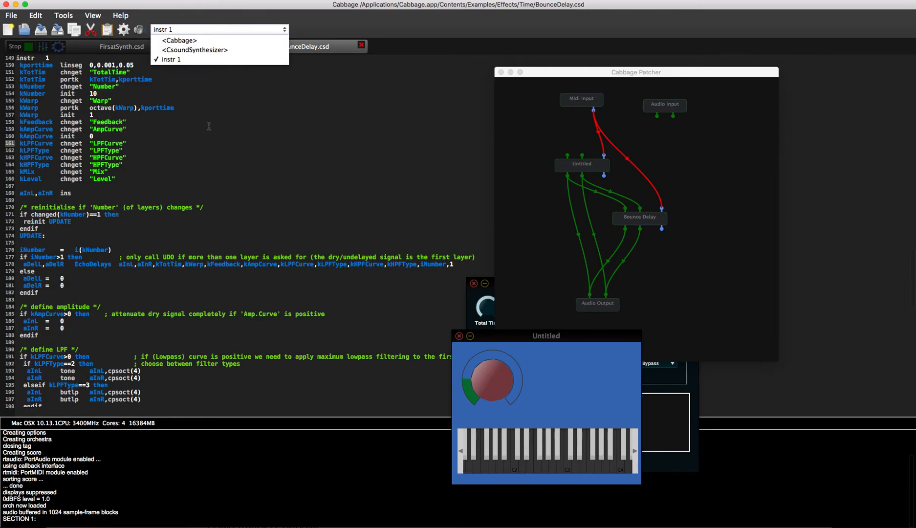
left_click(171, 59)
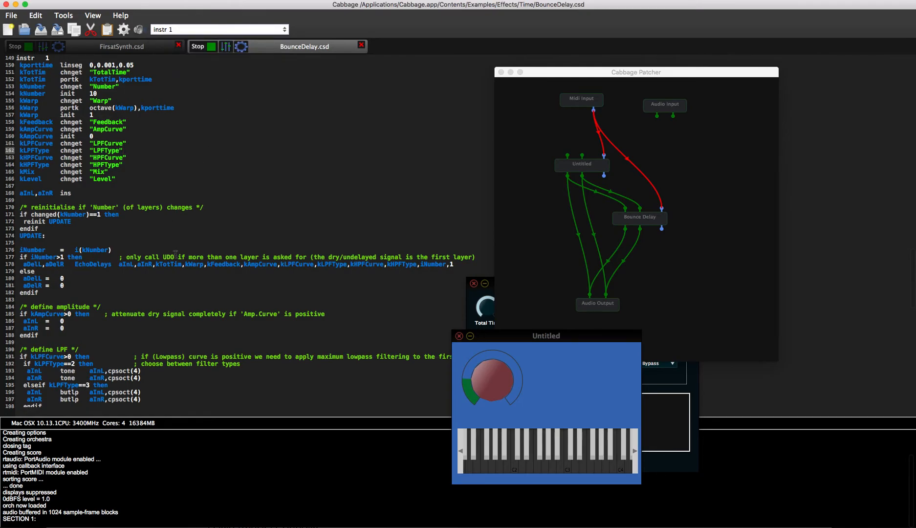
left_click(220, 30)
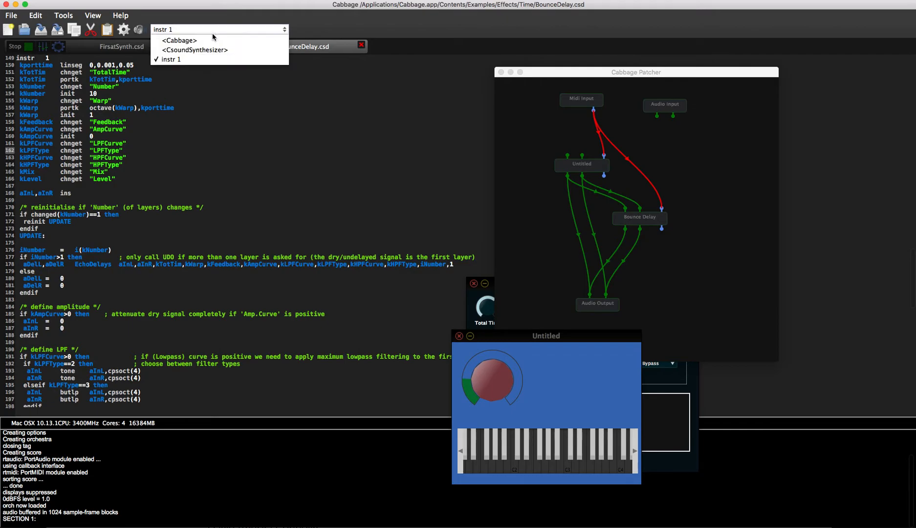
left_click(195, 50)
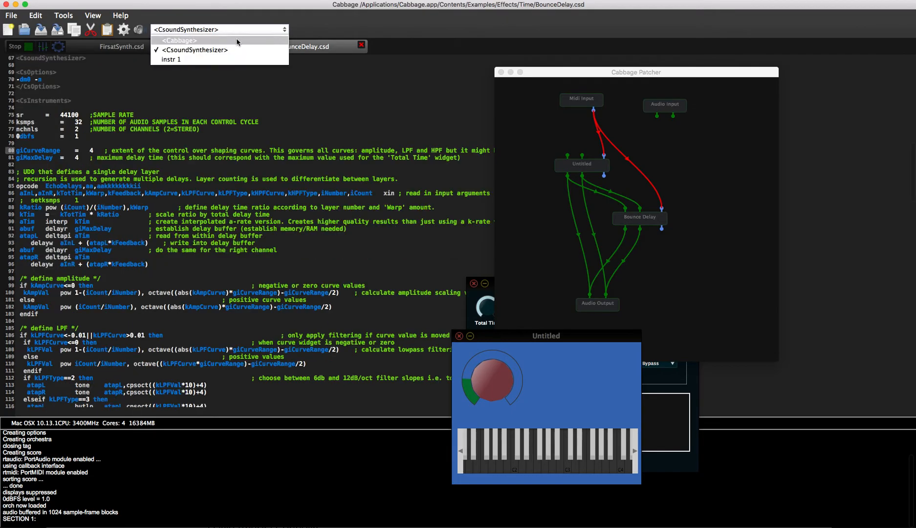
left_click(178, 40)
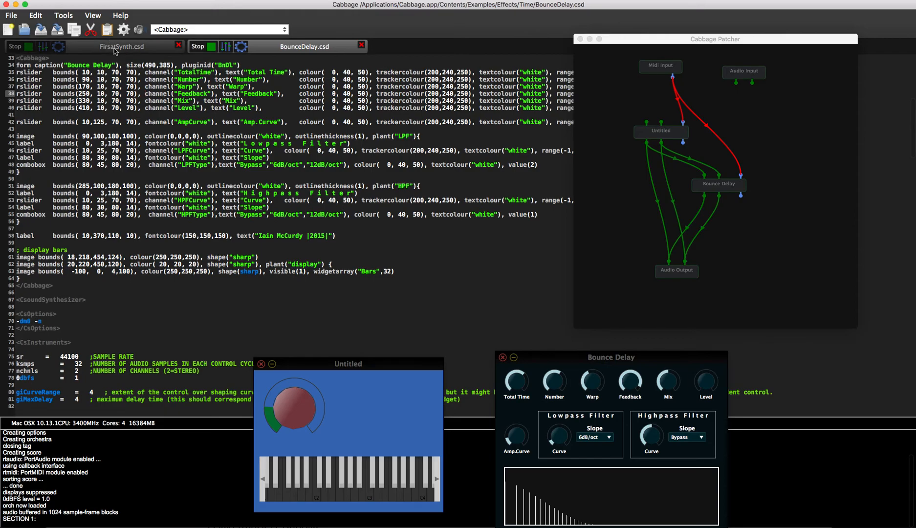
mouse_move(121, 46)
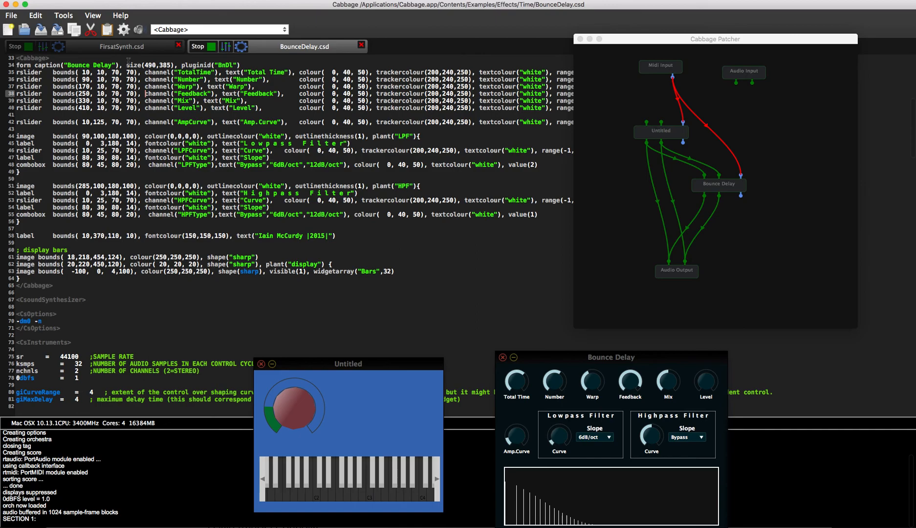
mouse_move(879, 43)
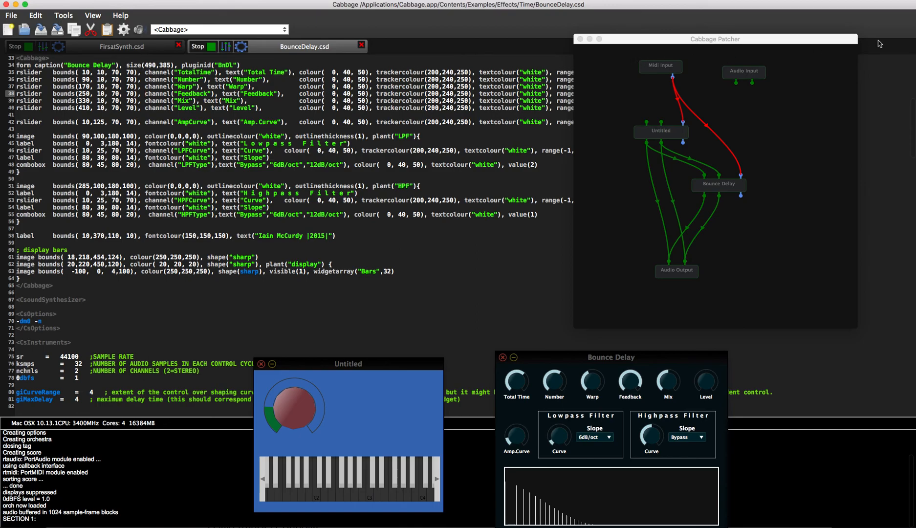